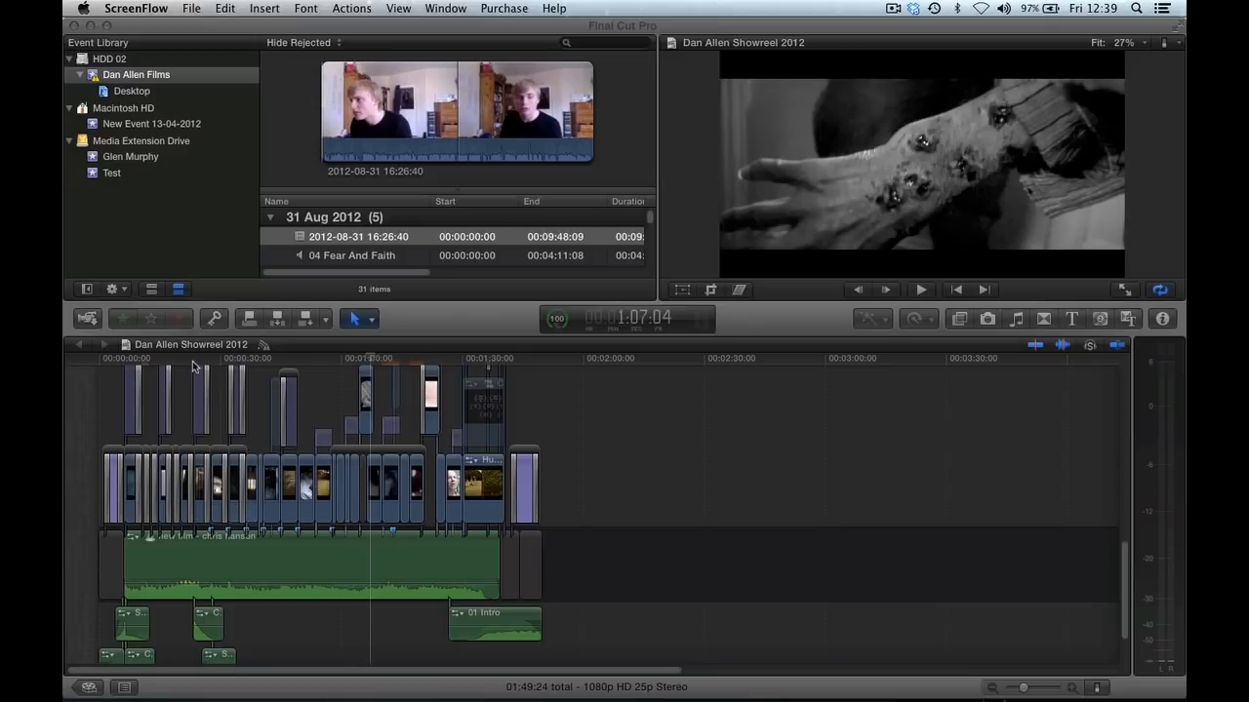
pyautogui.moveTo(316, 423)
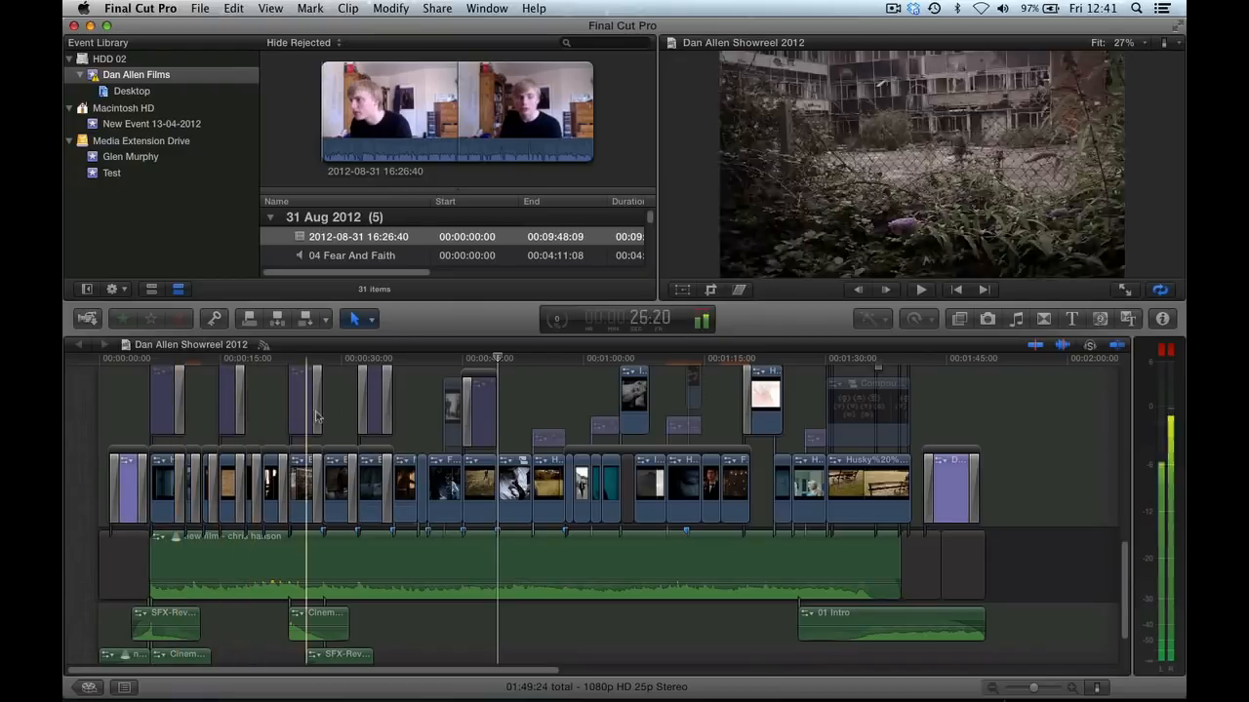
# Step: Select the greyed-out clip above the main storyline before leaving the timeline
pyautogui.click(305, 400)
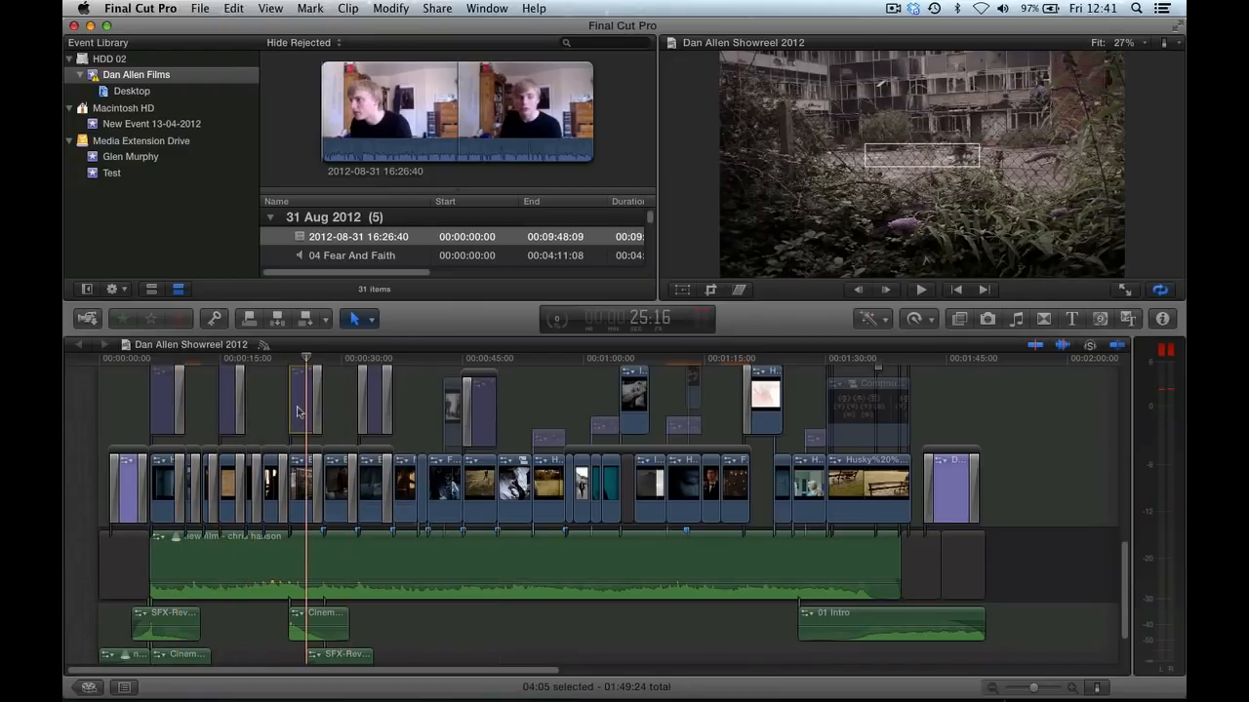
pyautogui.click(303, 400)
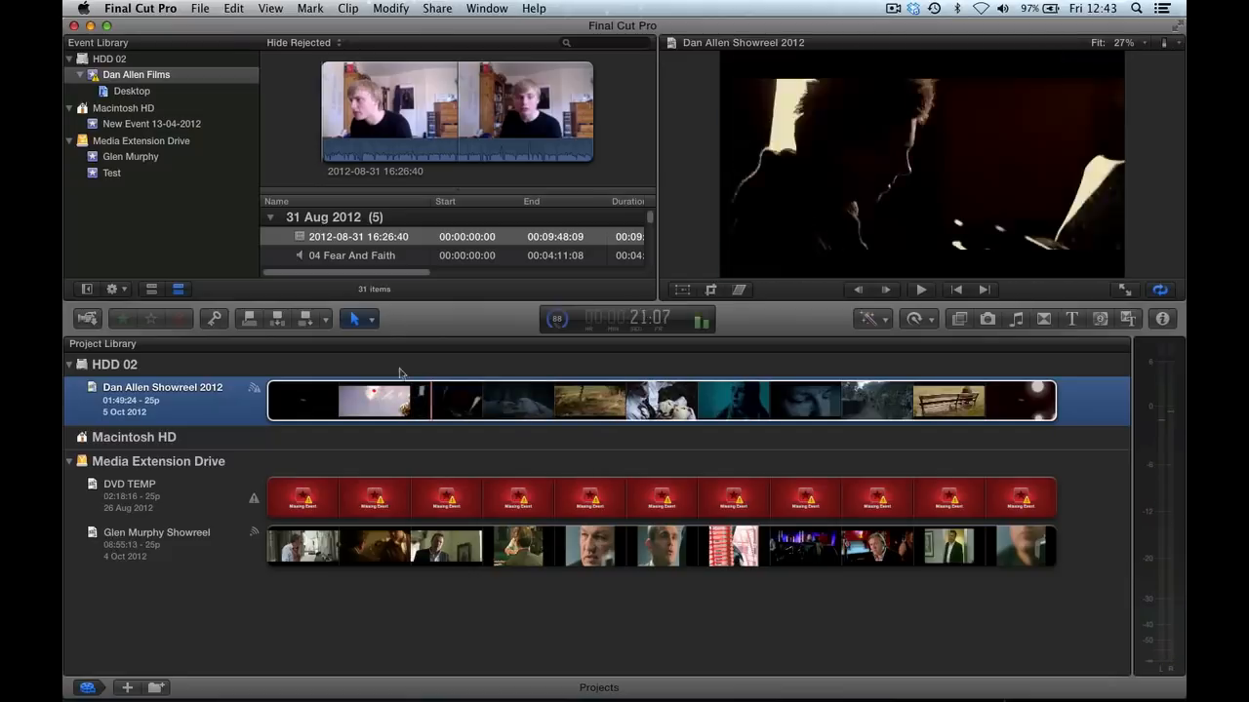
# Step: Export the Dan Allen Showreel 2012 project via File > Export XML and switch toward Xto7
pyautogui.click(199, 8)
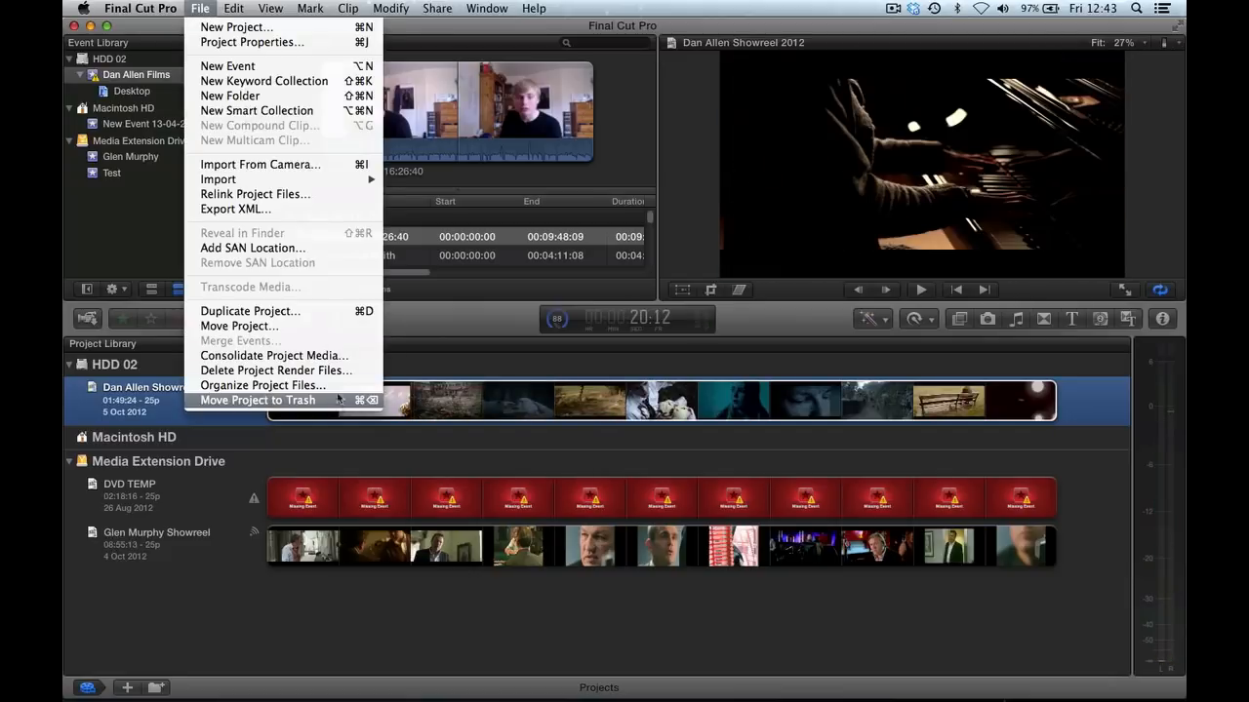
pyautogui.click(235, 209)
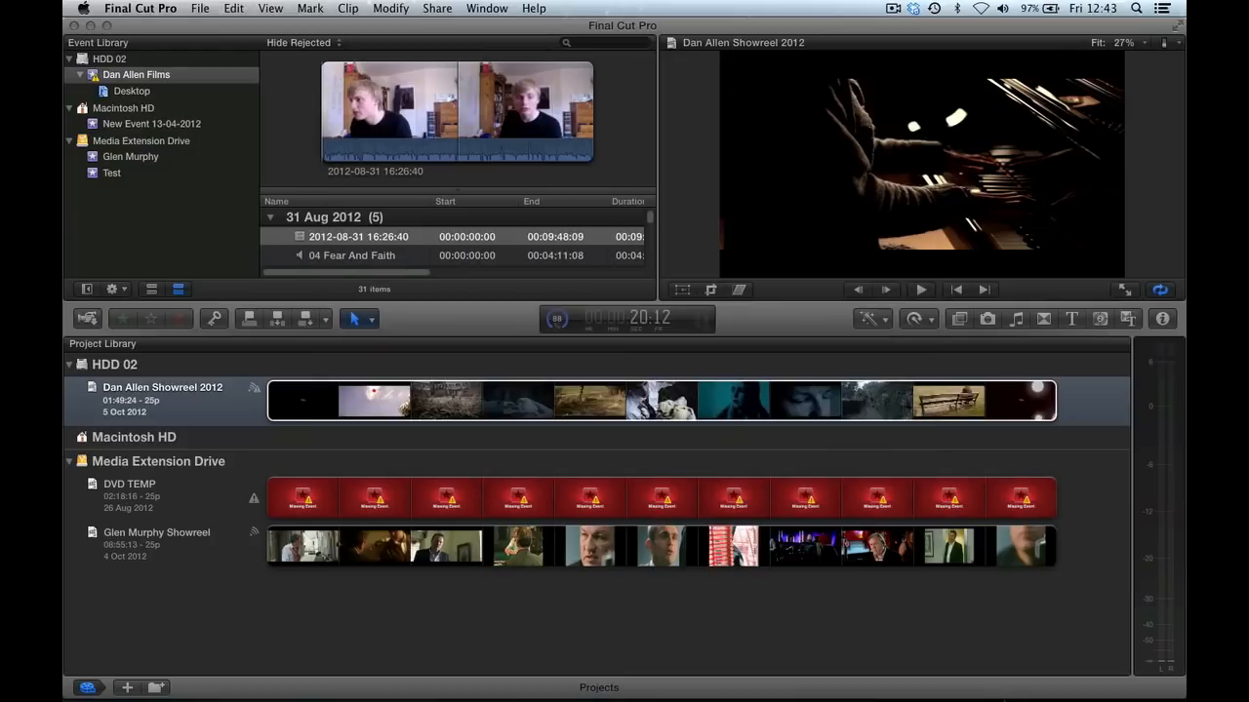
pyautogui.click(162, 400)
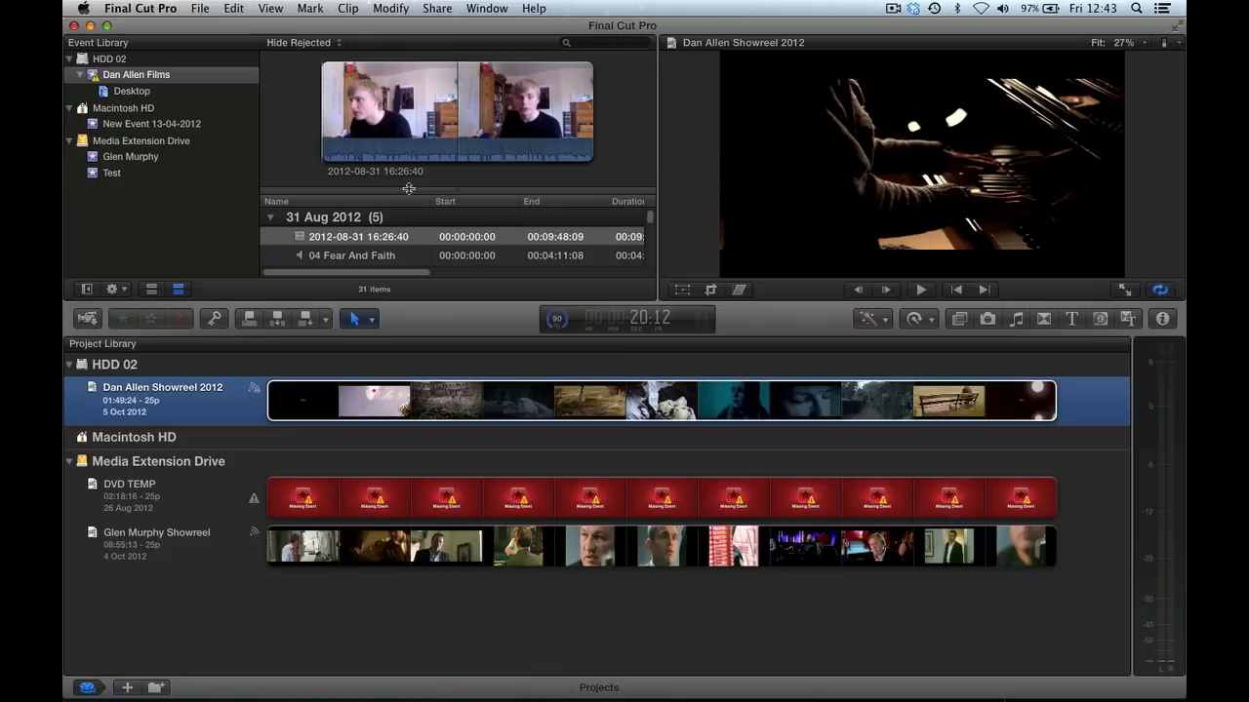
pyautogui.moveTo(675, 542)
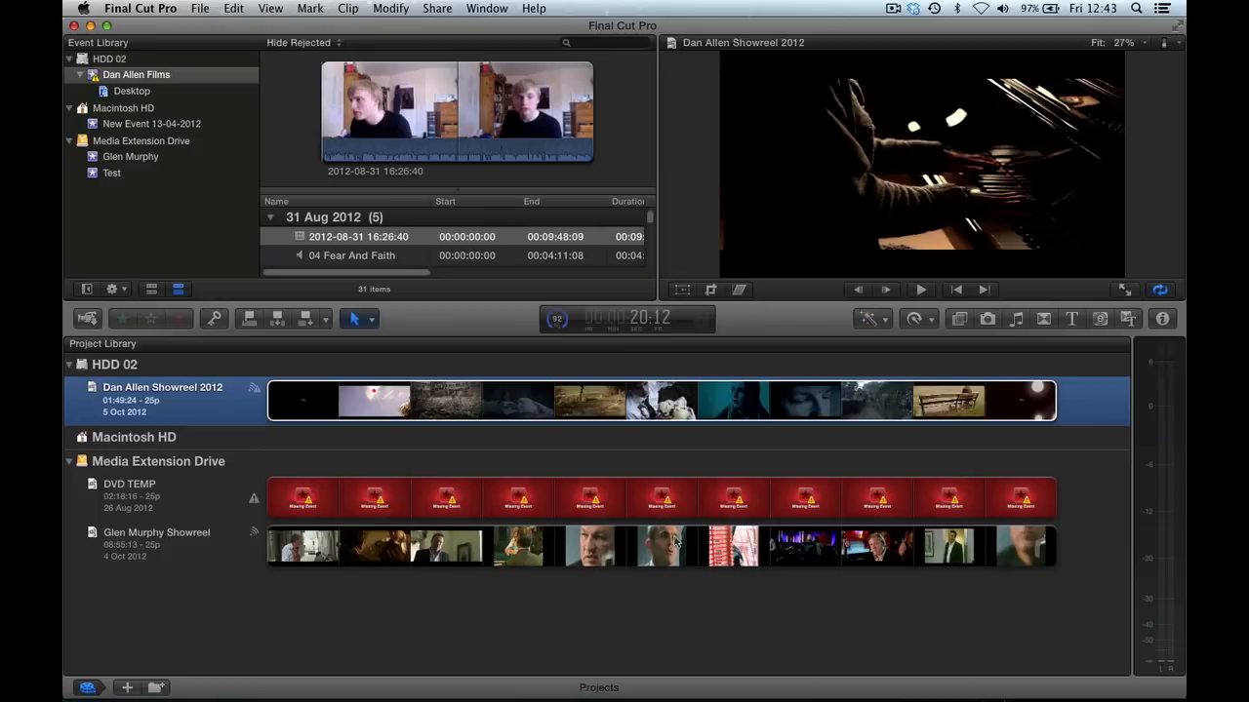
pyautogui.press('cmd+tab')
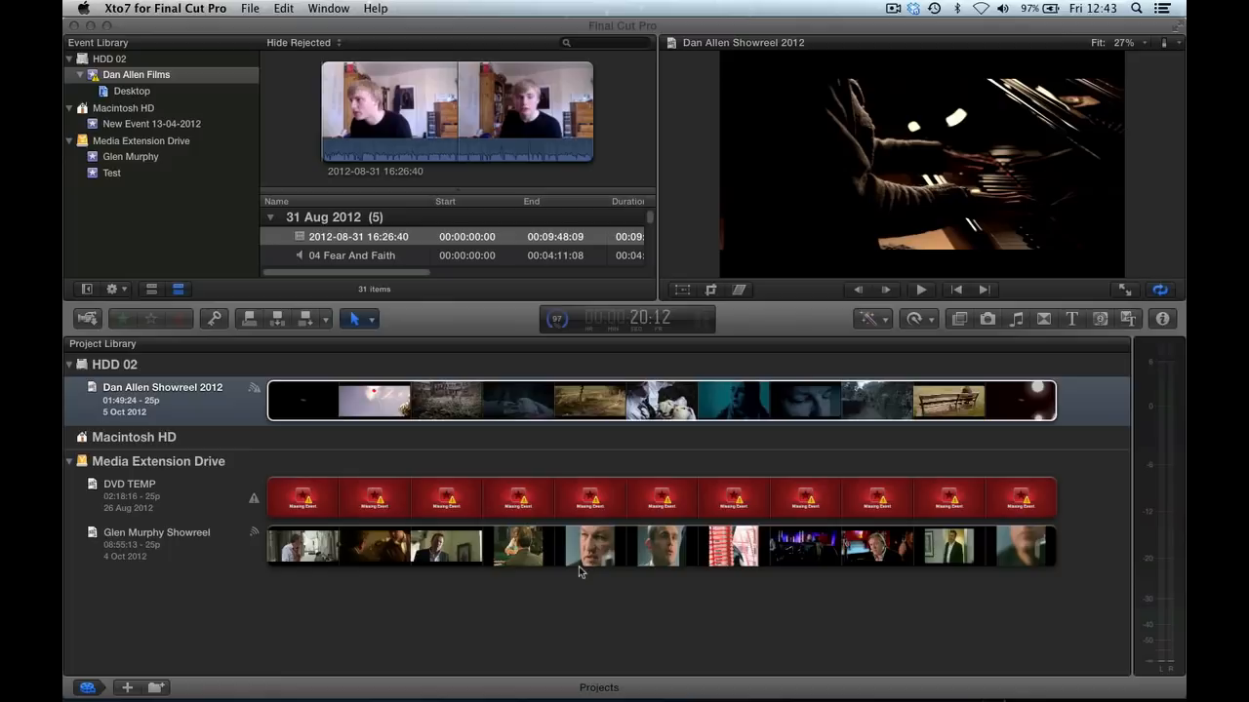
pyautogui.click(166, 8)
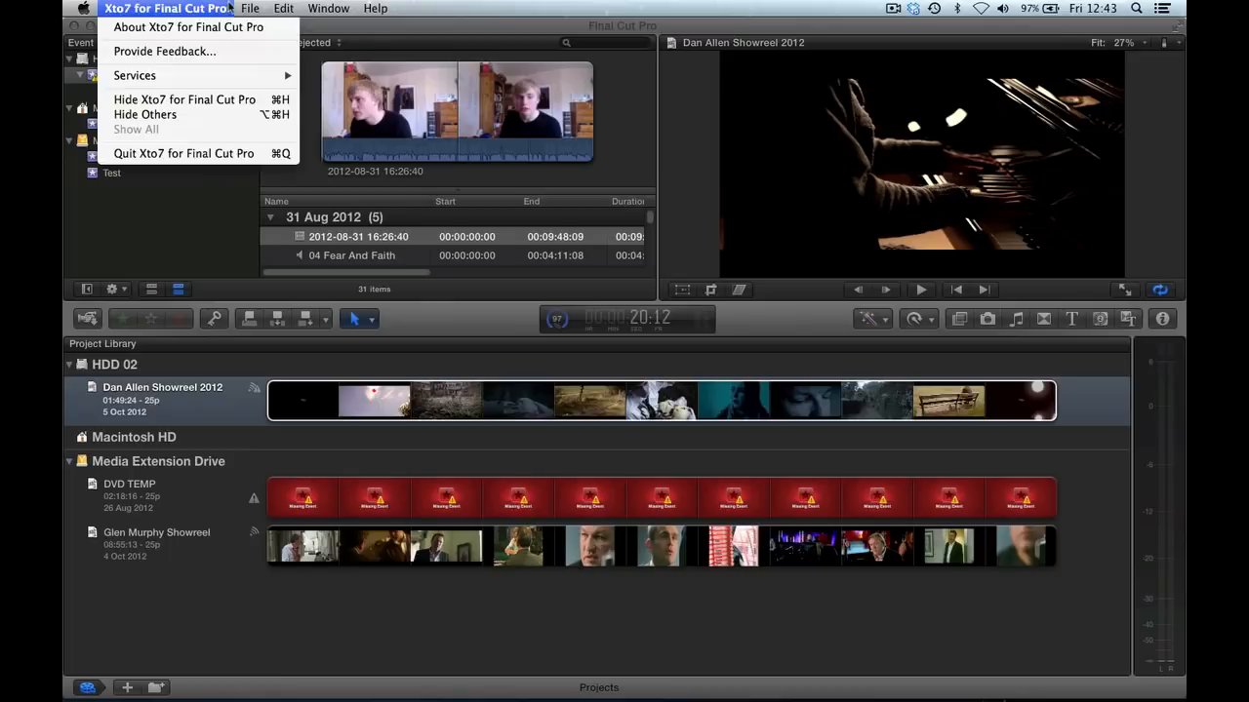
pyautogui.click(250, 7)
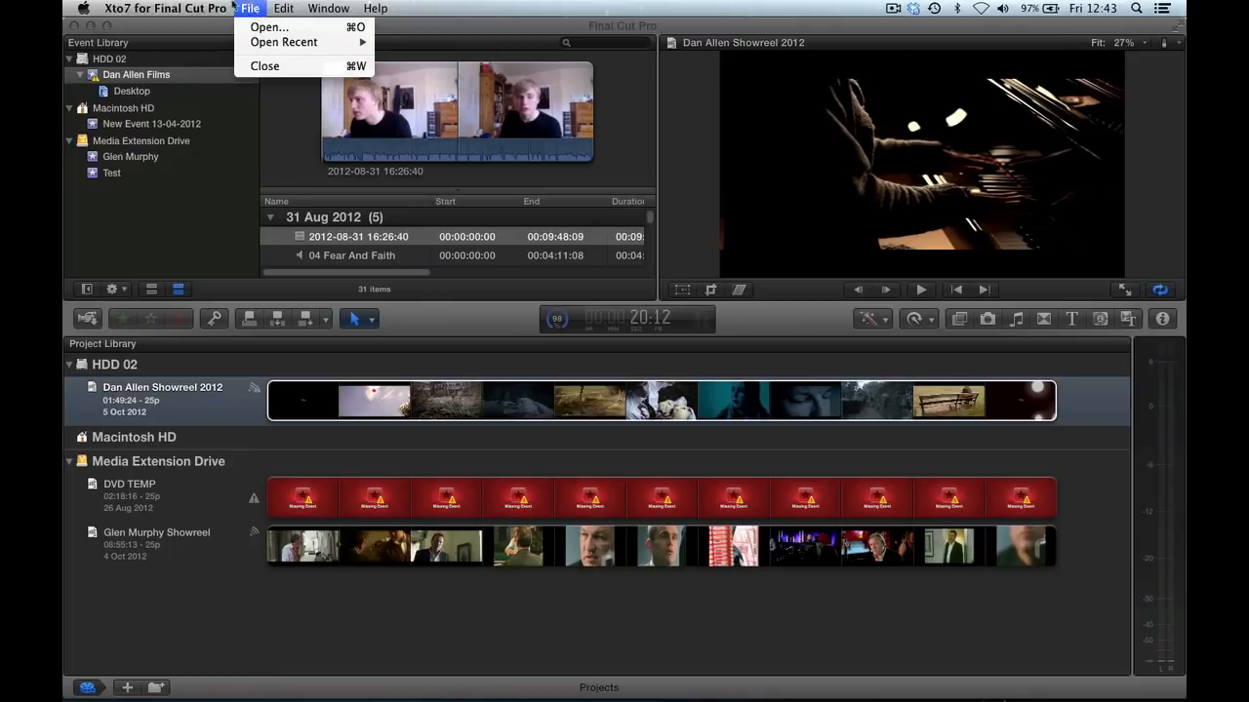
pyautogui.moveTo(269, 27)
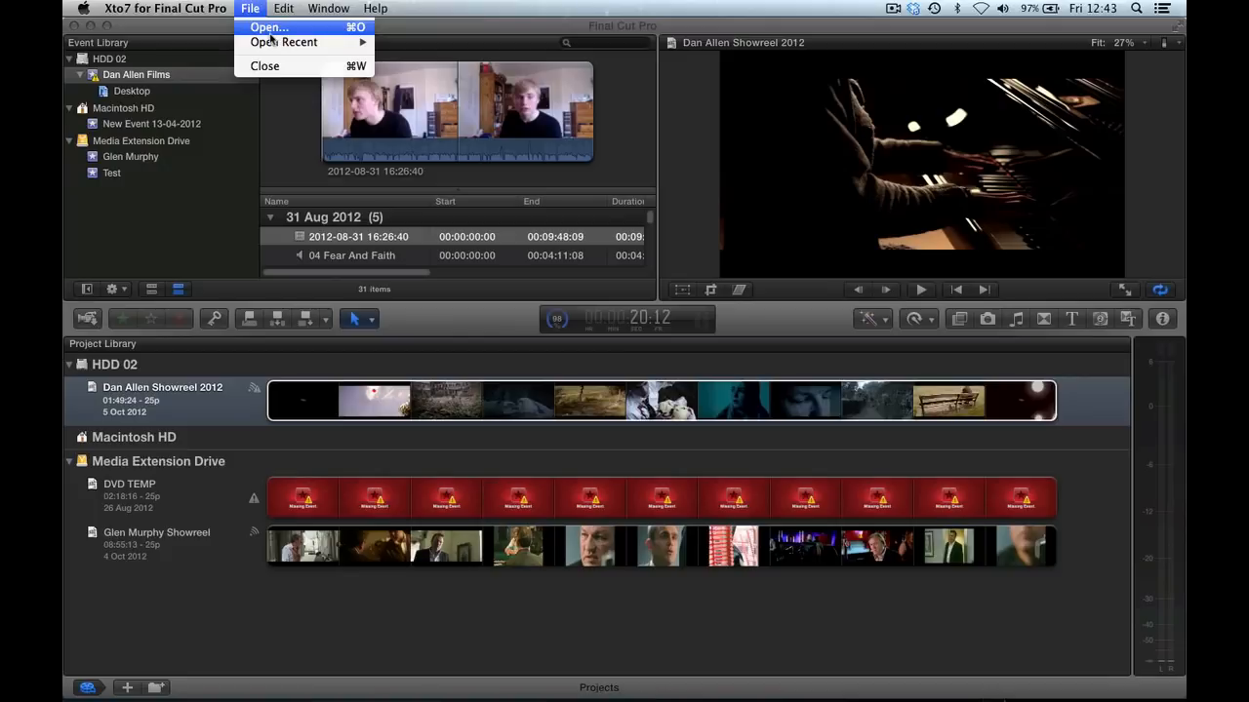
pyautogui.click(270, 27)
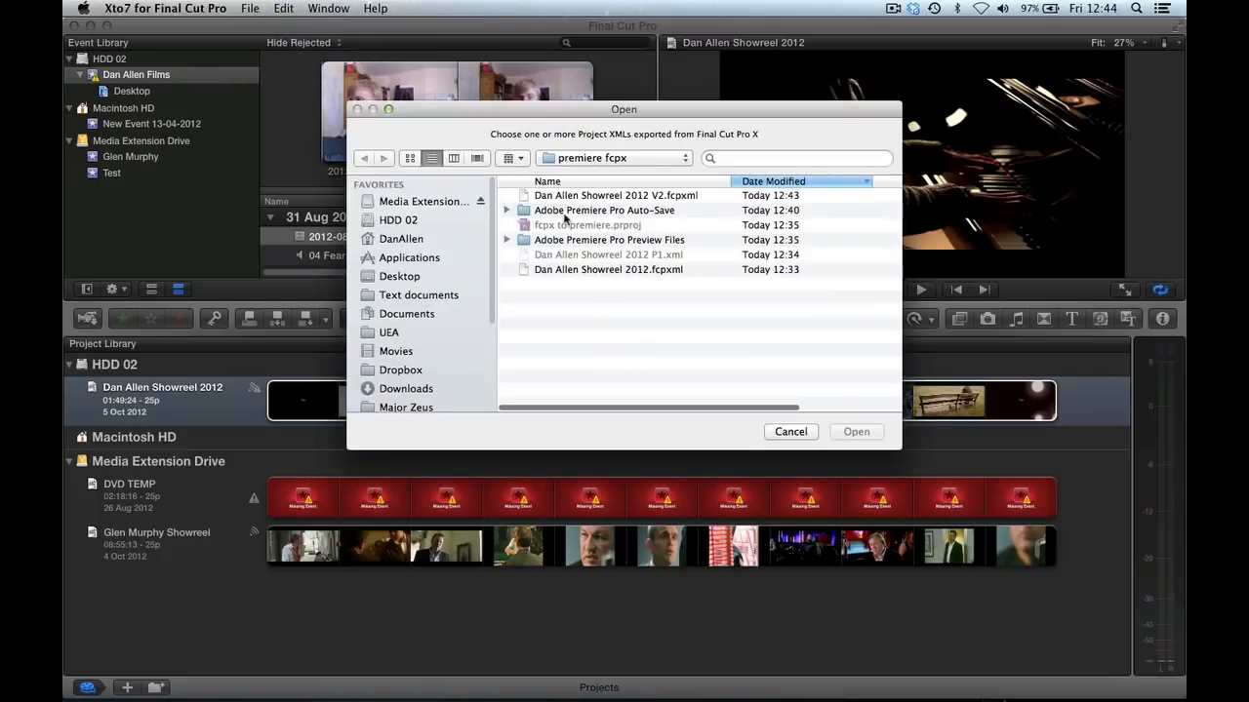
pyautogui.click(617, 195)
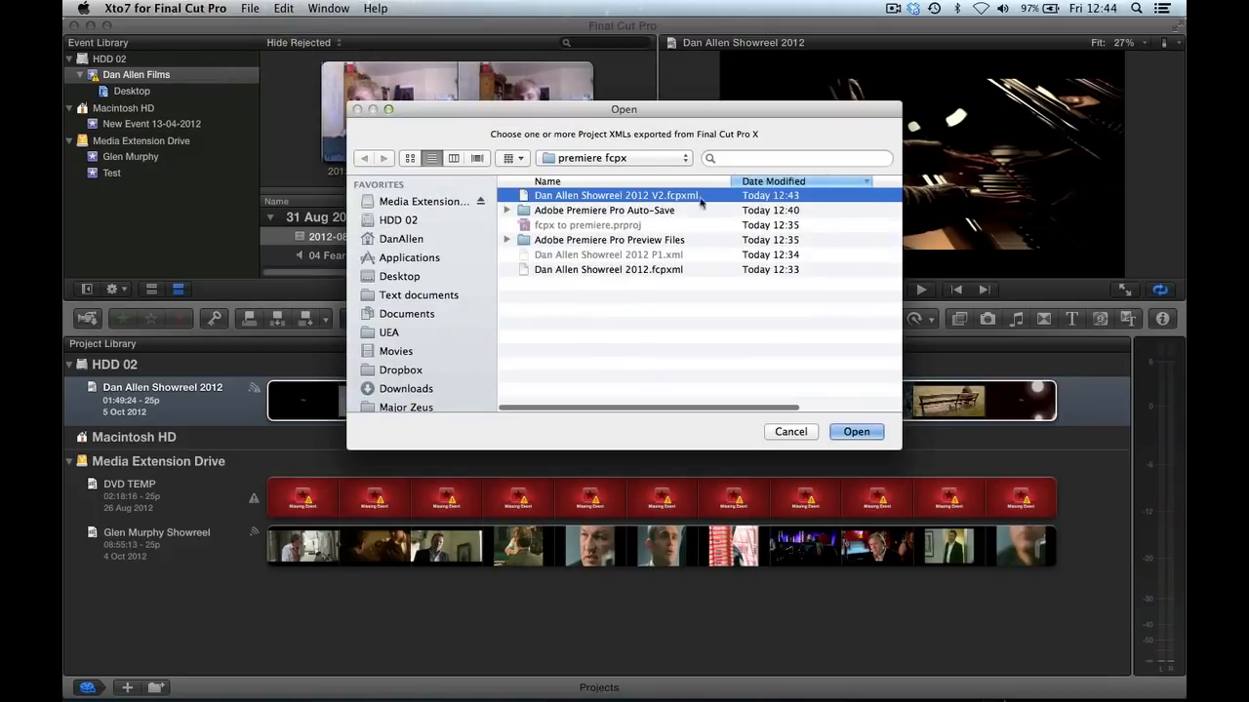
pyautogui.click(854, 431)
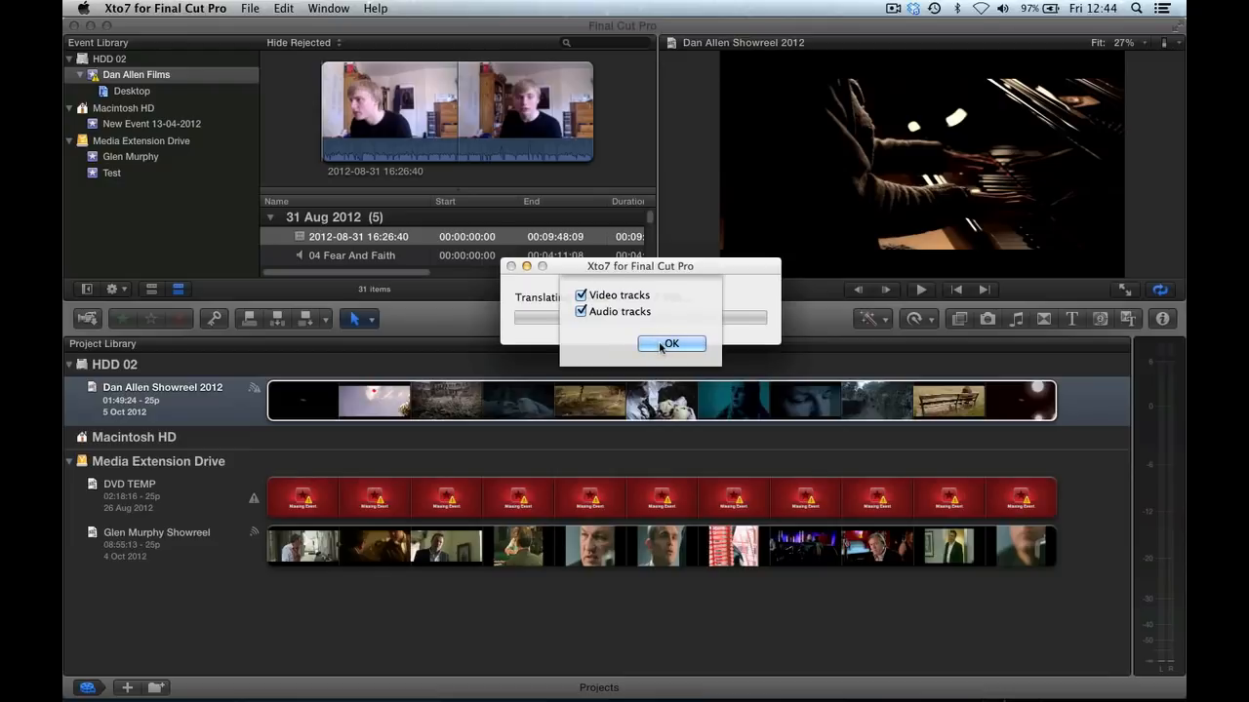
# Step: Translate both video and audio tracks and save the new sequence XML to premiere fcpx
pyautogui.click(671, 343)
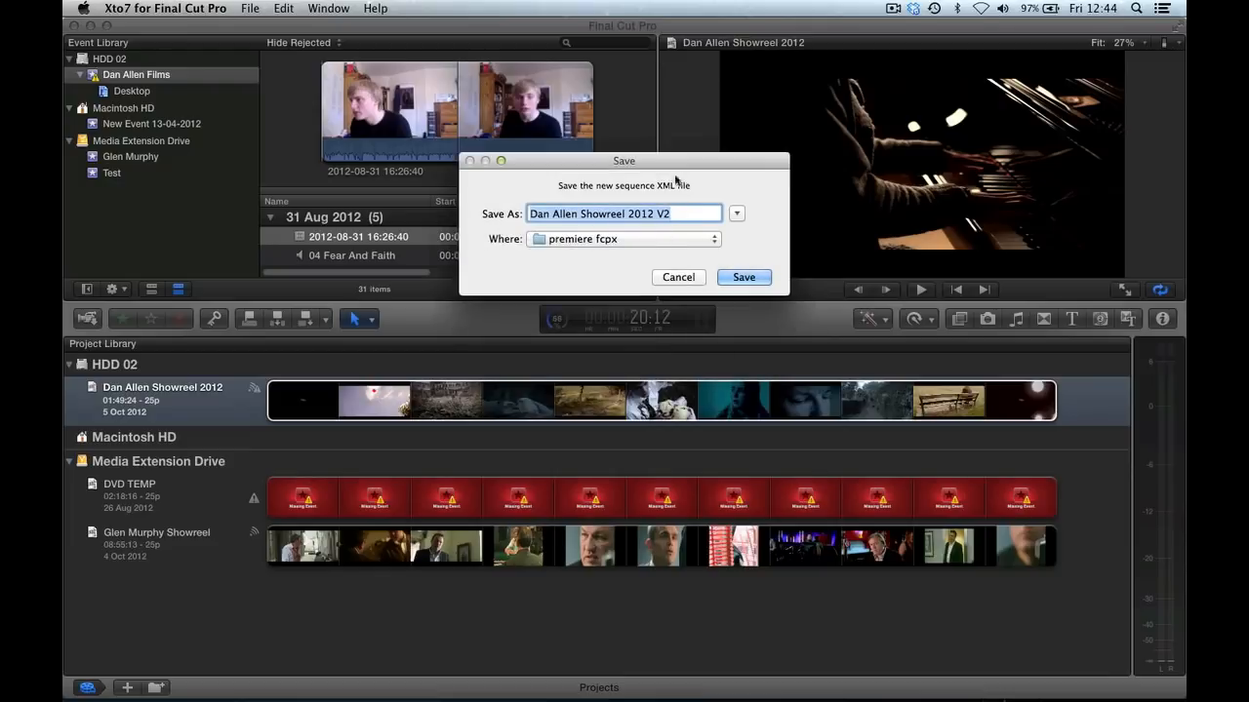
pyautogui.click(744, 277)
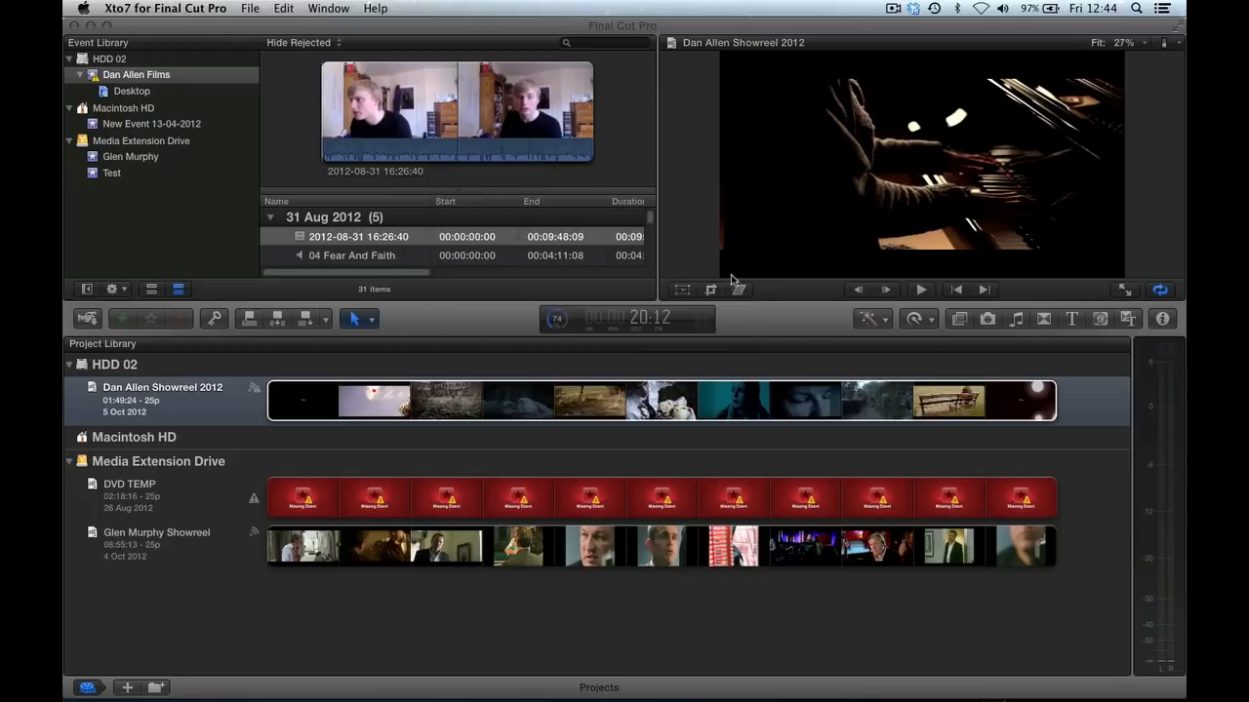
pyautogui.moveTo(402, 693)
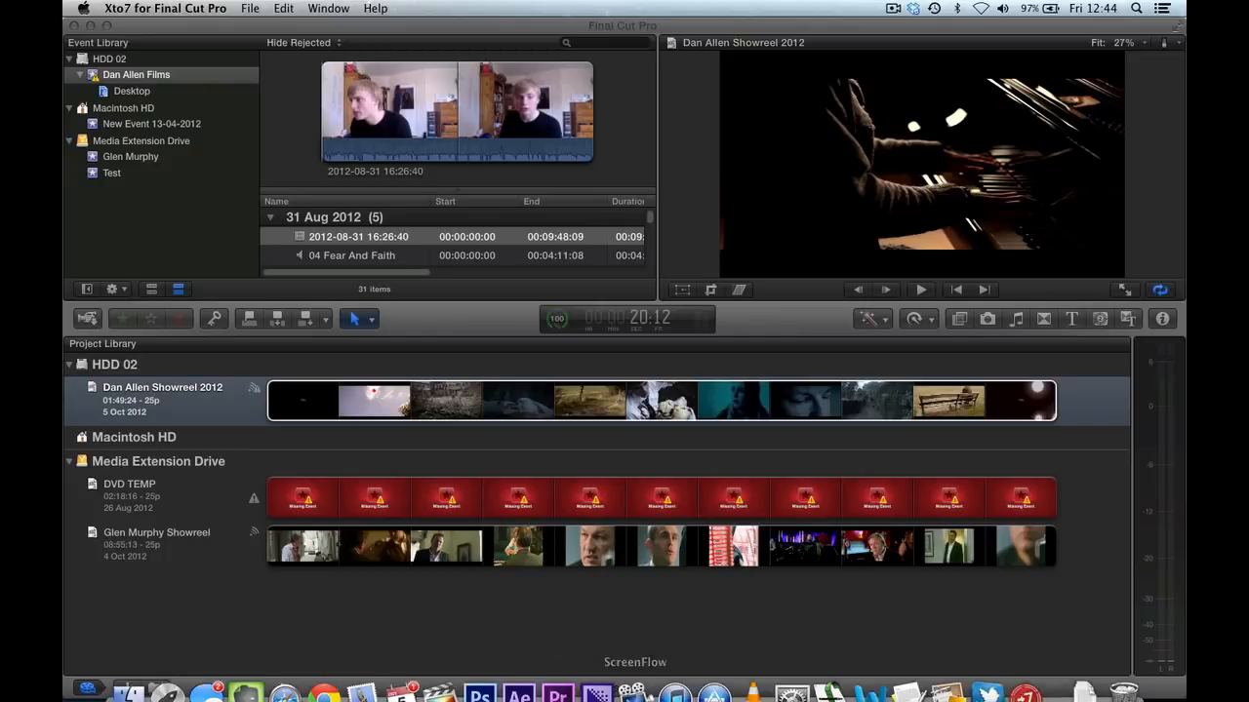
# Step: Switch to Premiere Pro showing the fcpx to premiere project with empty Sequence 01
pyautogui.click(558, 673)
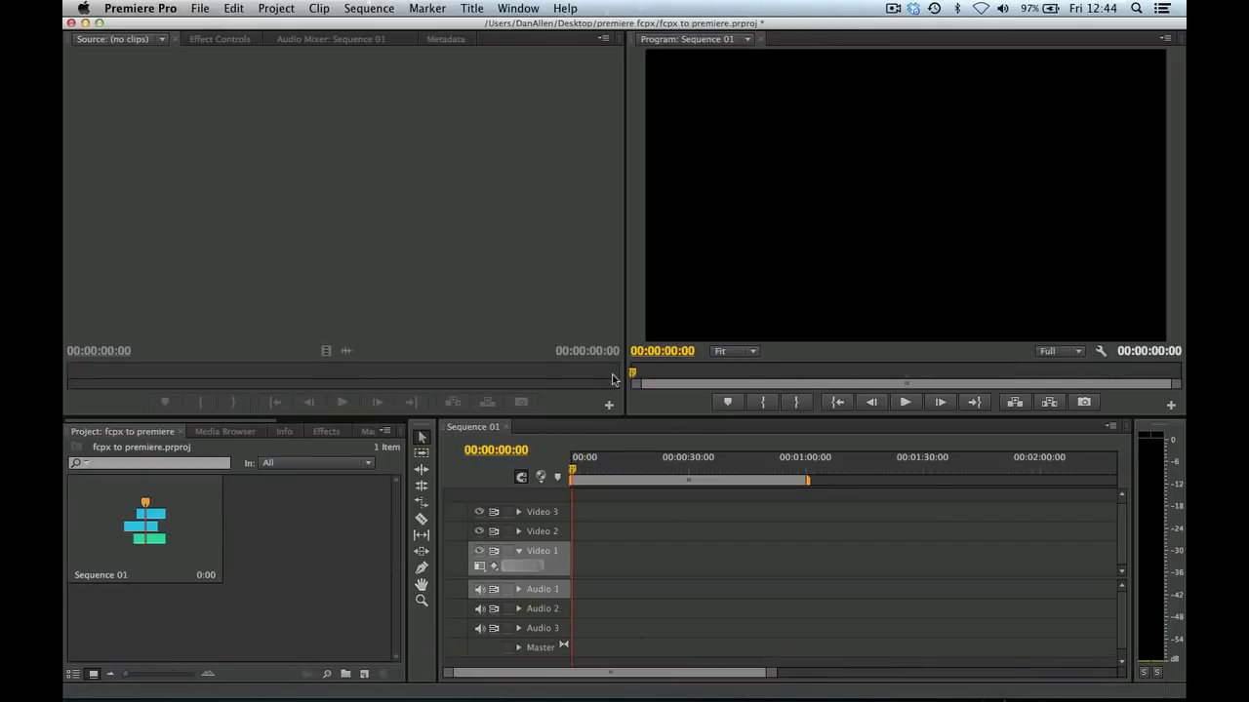
pyautogui.moveTo(384, 537)
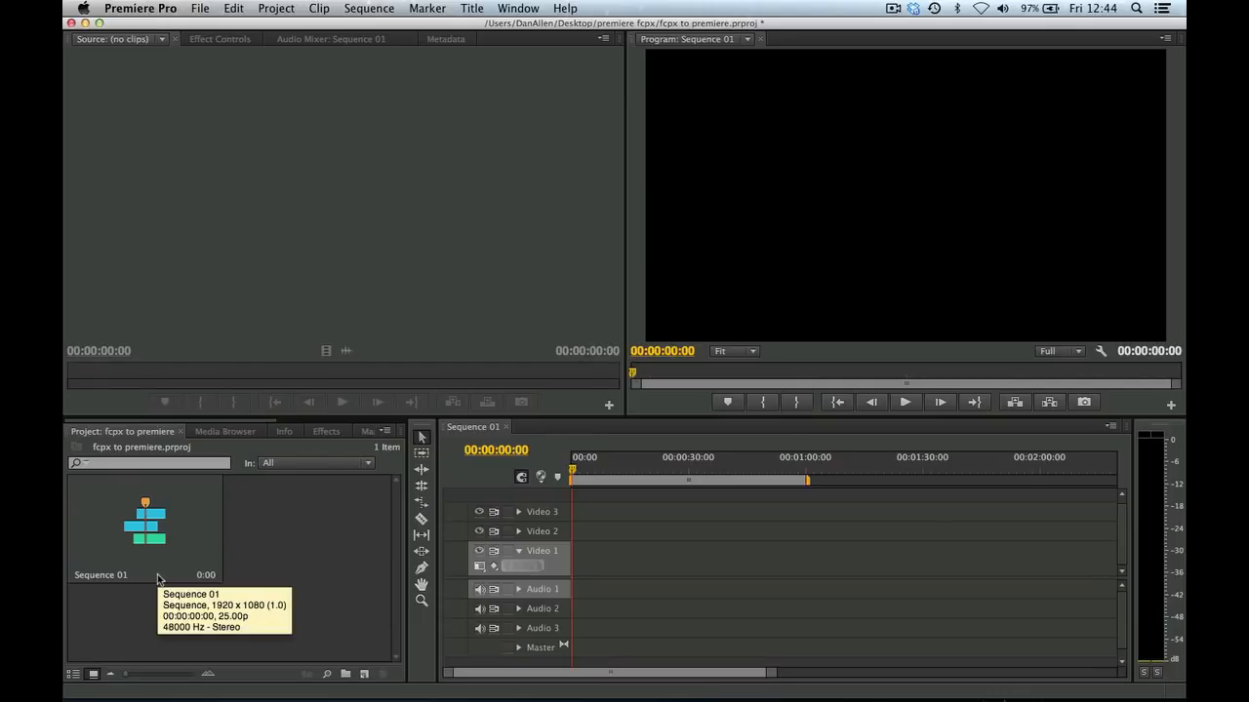
pyautogui.moveTo(246, 562)
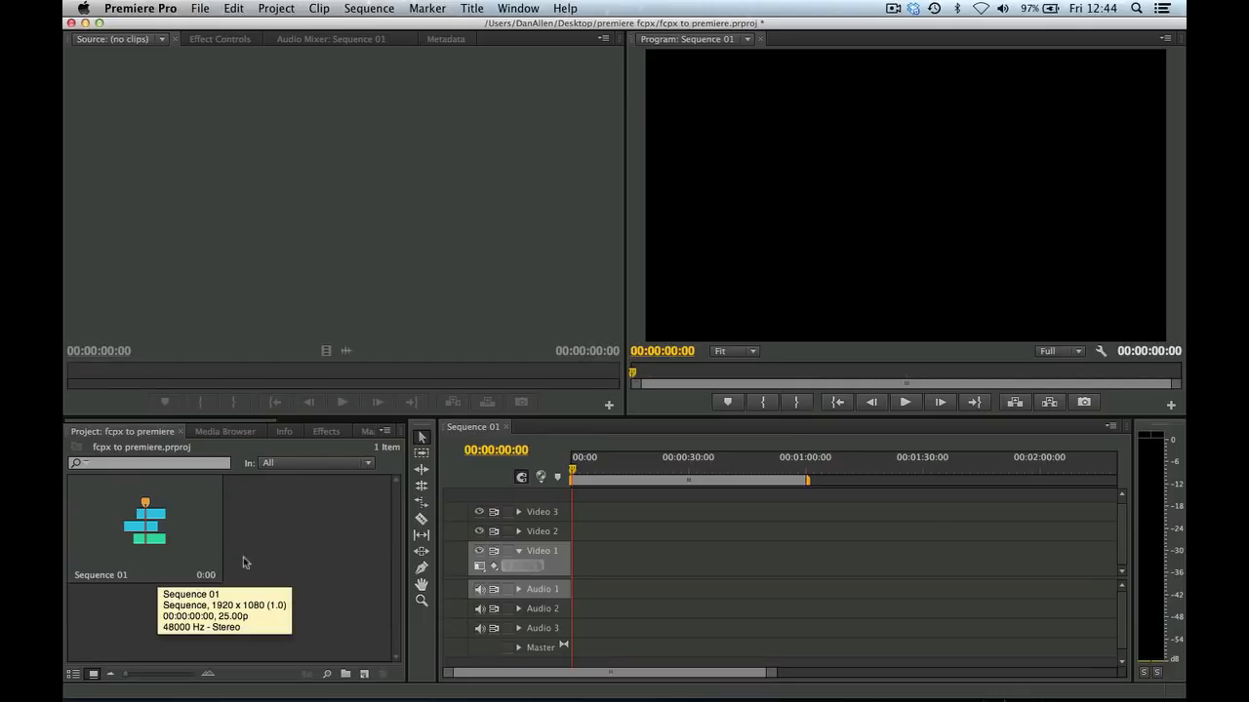
pyautogui.moveTo(459, 503)
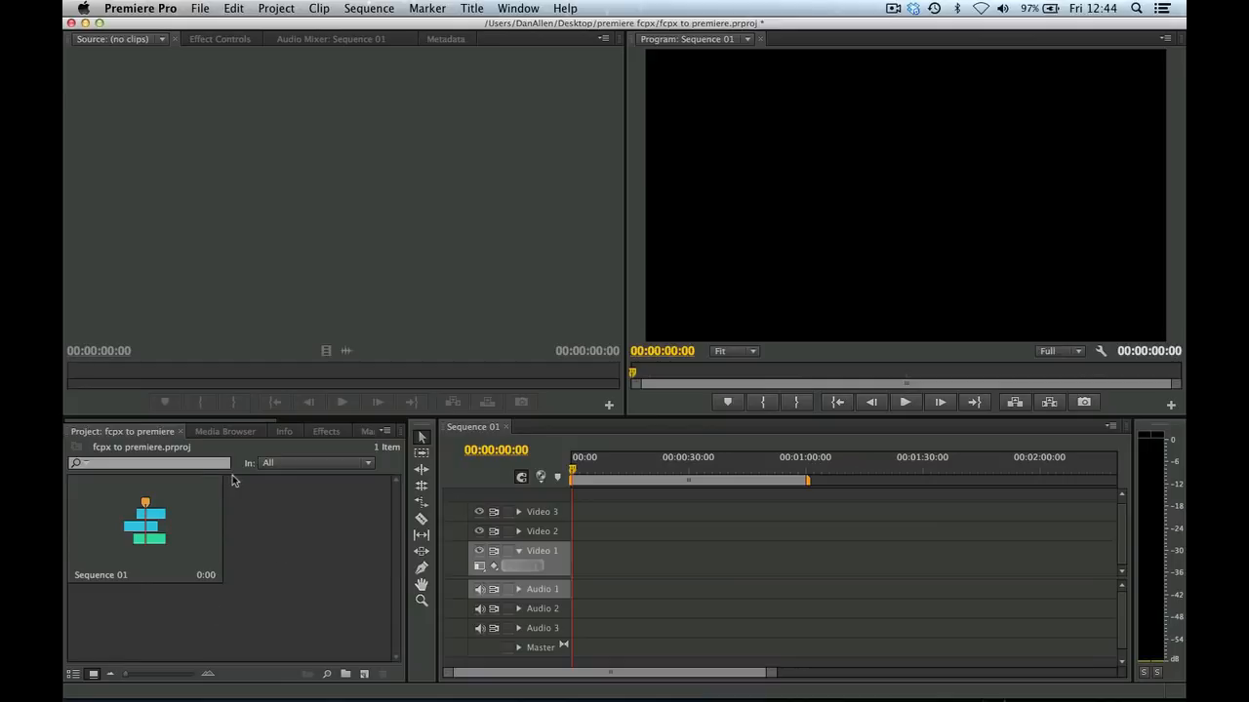
# Step: Import Dan Allen Showreel 2012 V2.xml into the project and dismiss the Translation Report
pyautogui.click(199, 7)
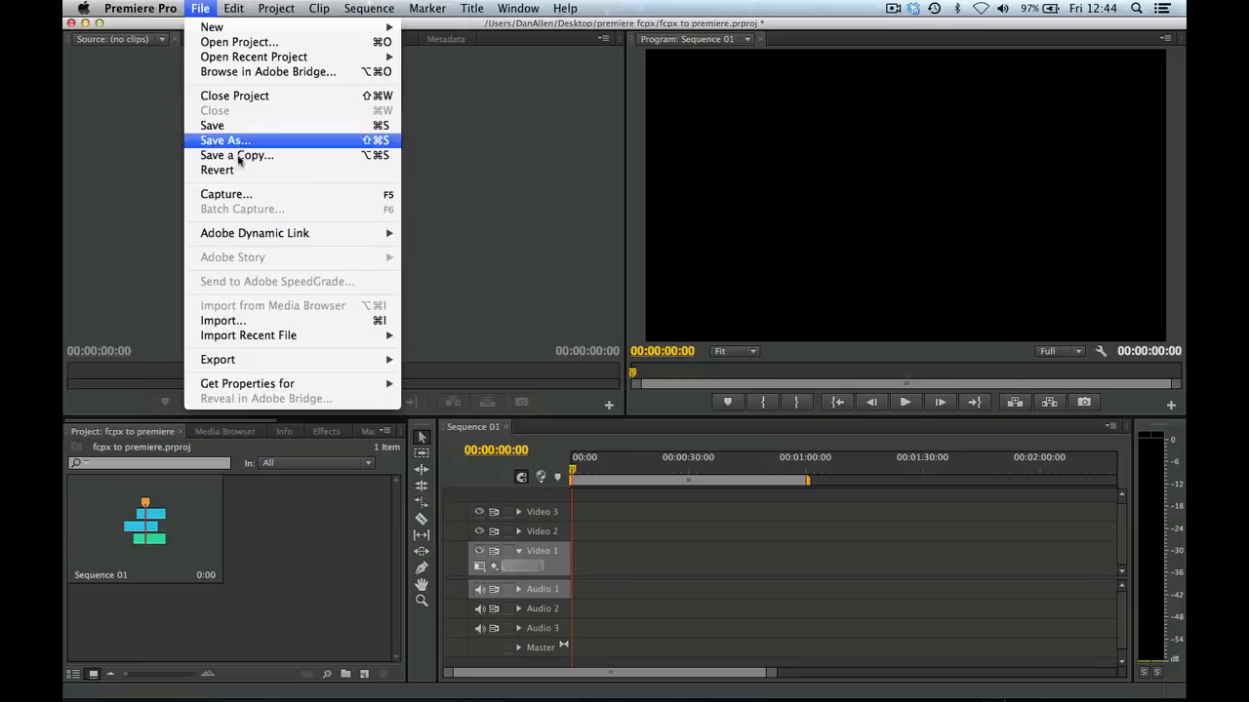
pyautogui.moveTo(244, 324)
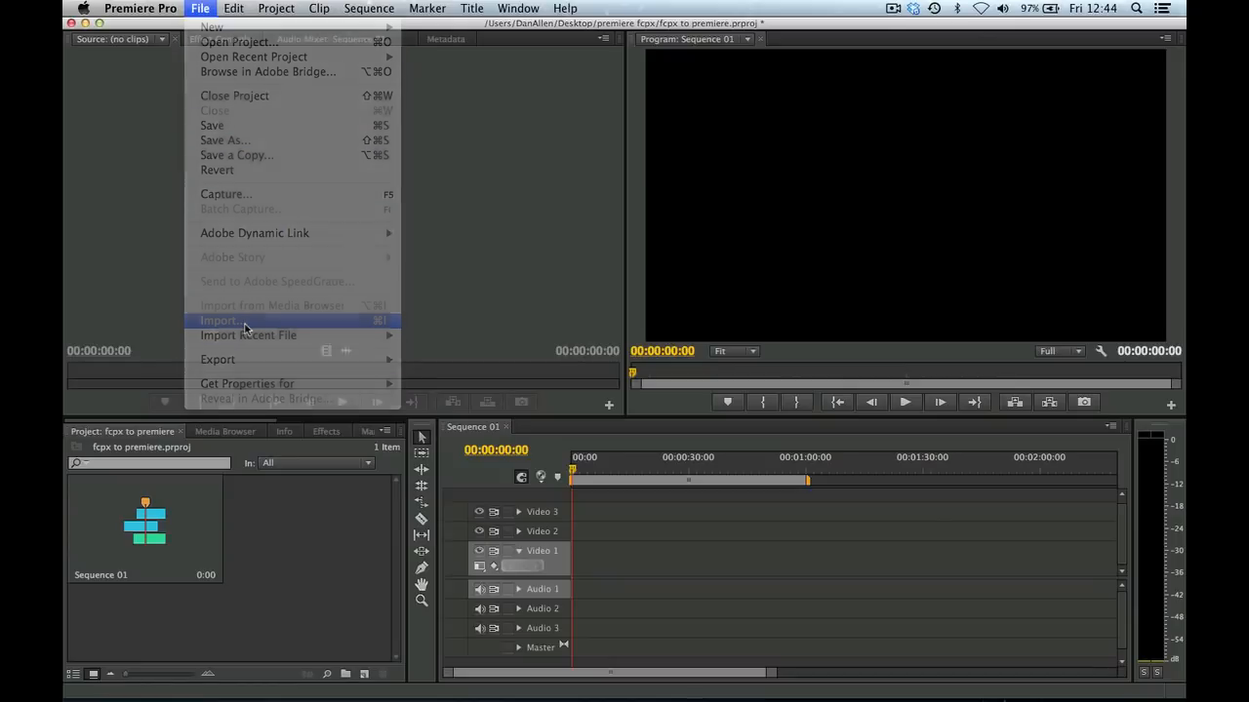
pyautogui.click(218, 320)
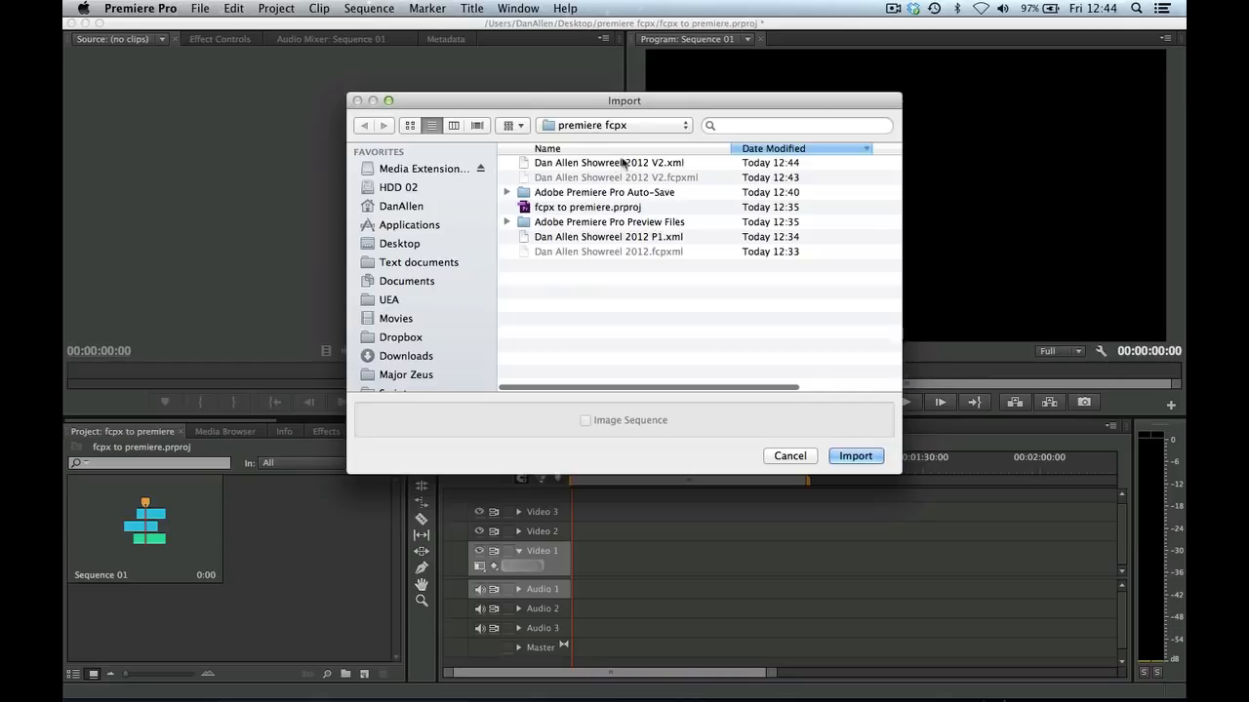
pyautogui.click(609, 164)
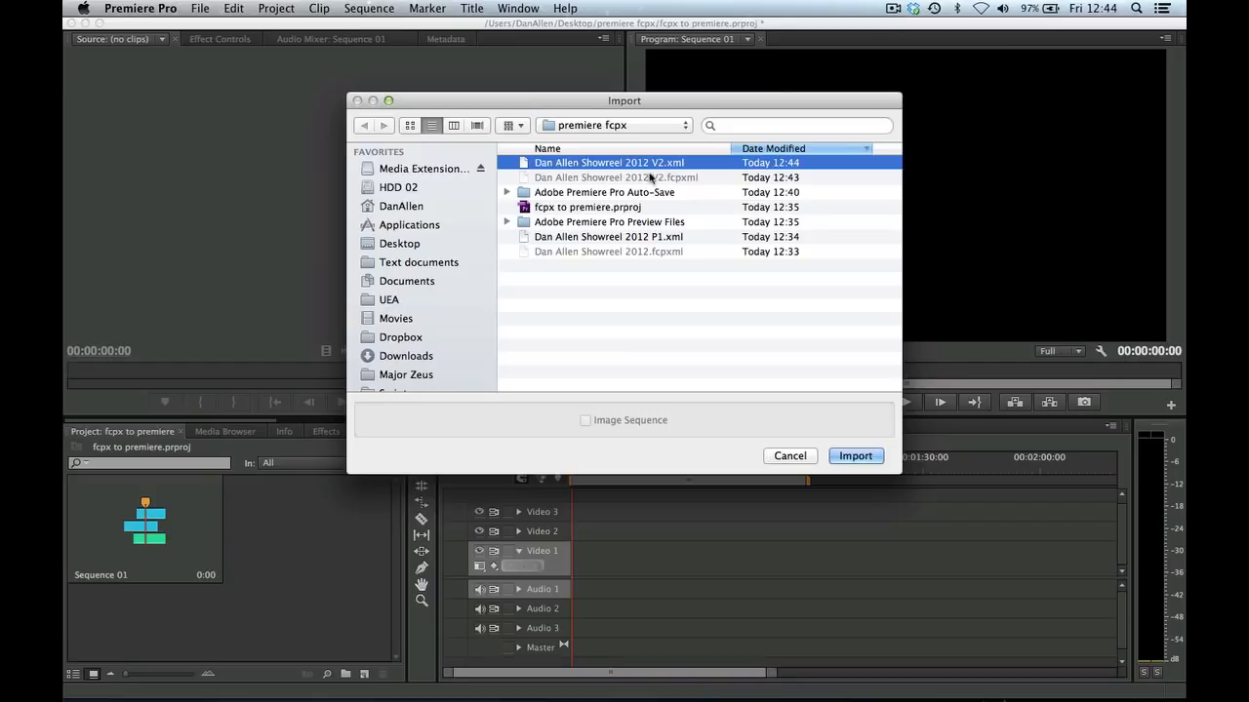
pyautogui.click(855, 457)
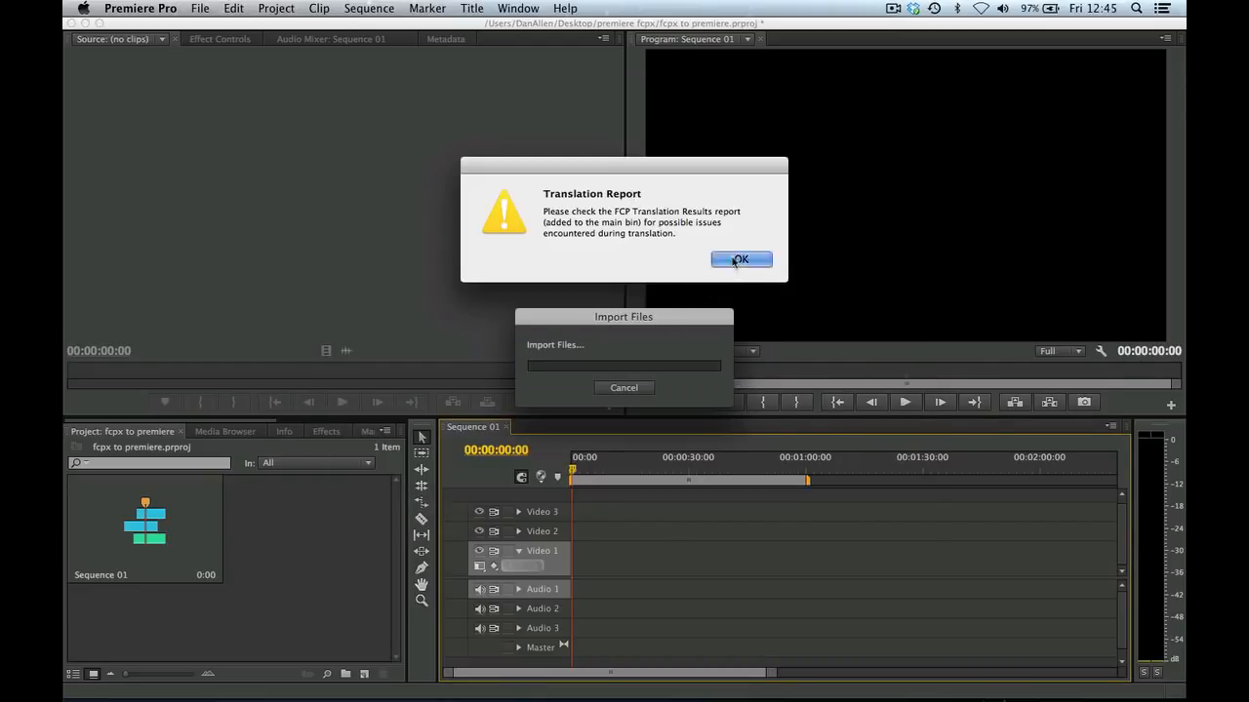
pyautogui.click(740, 260)
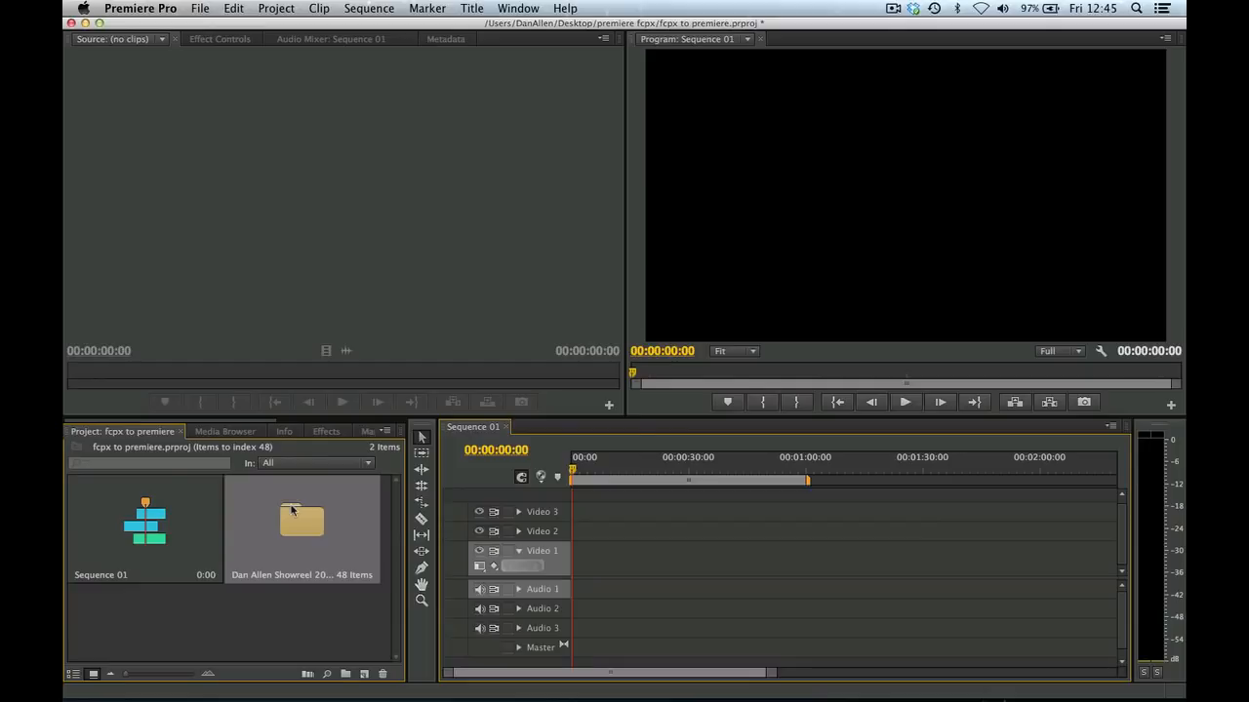
# Step: Open the showreel 2012 V2 bin and display its 48 items in List View
pyautogui.doubleClick(300, 519)
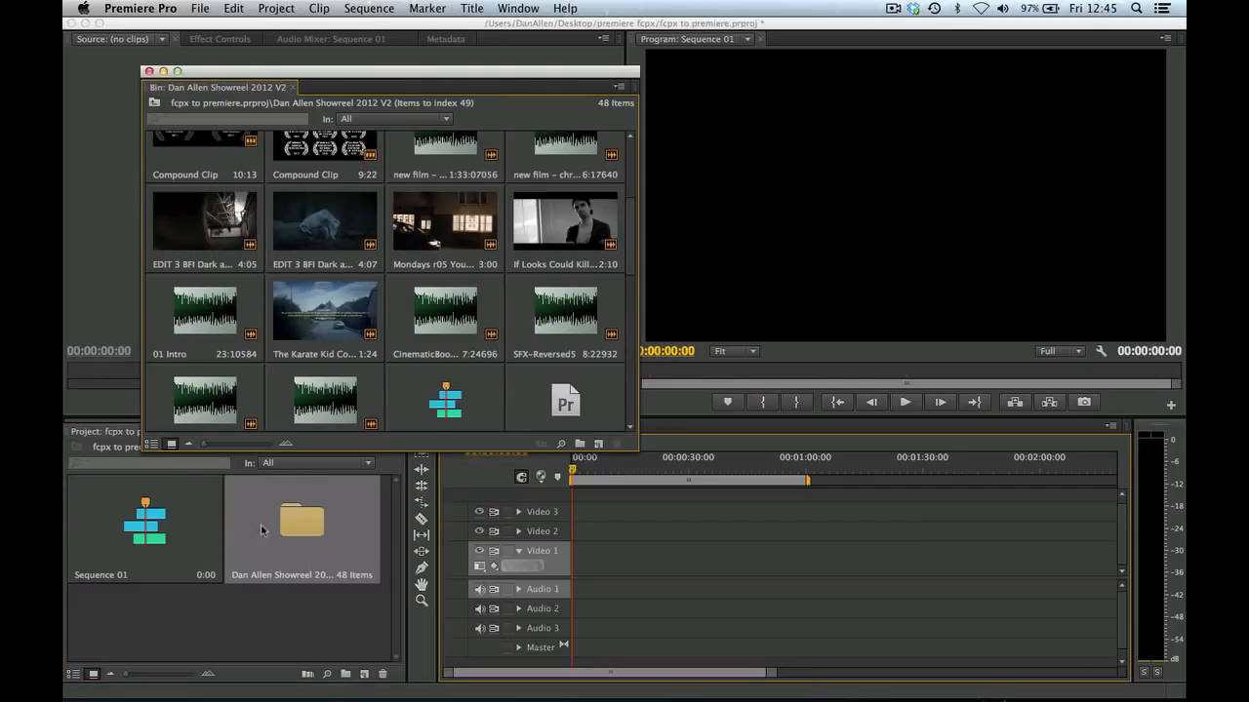
pyautogui.scroll(-3)
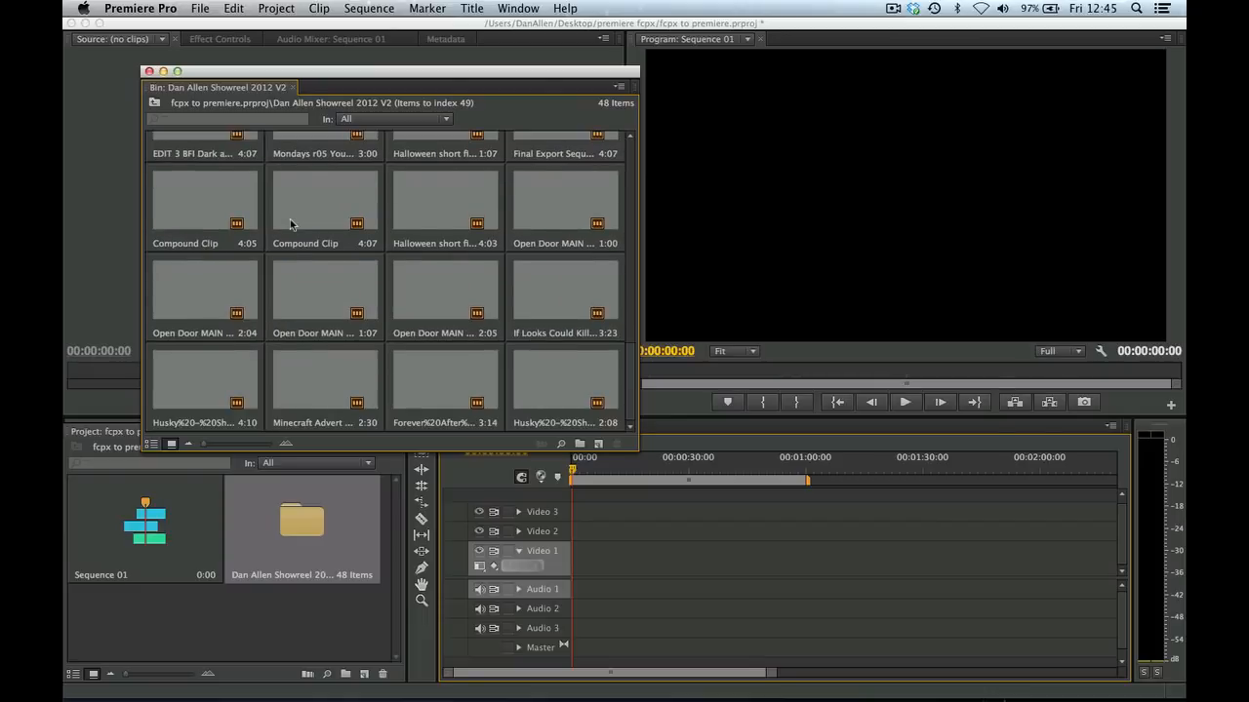
pyautogui.scroll(-3)
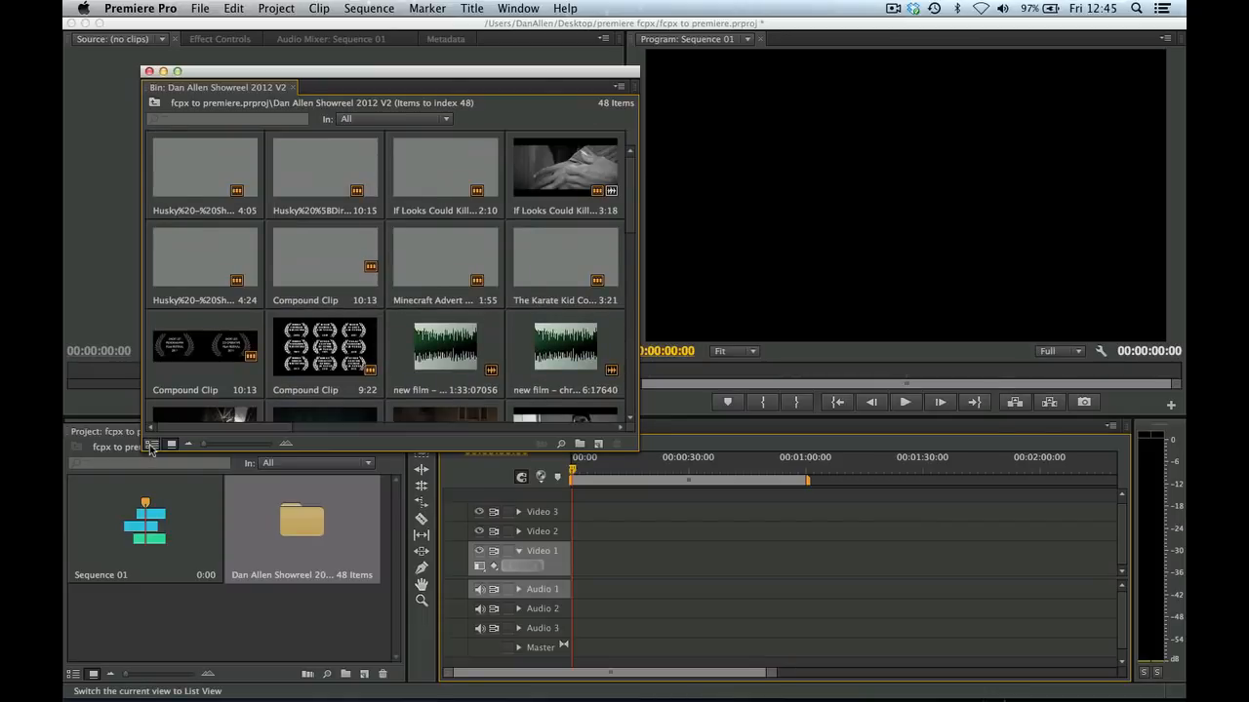
pyautogui.click(152, 444)
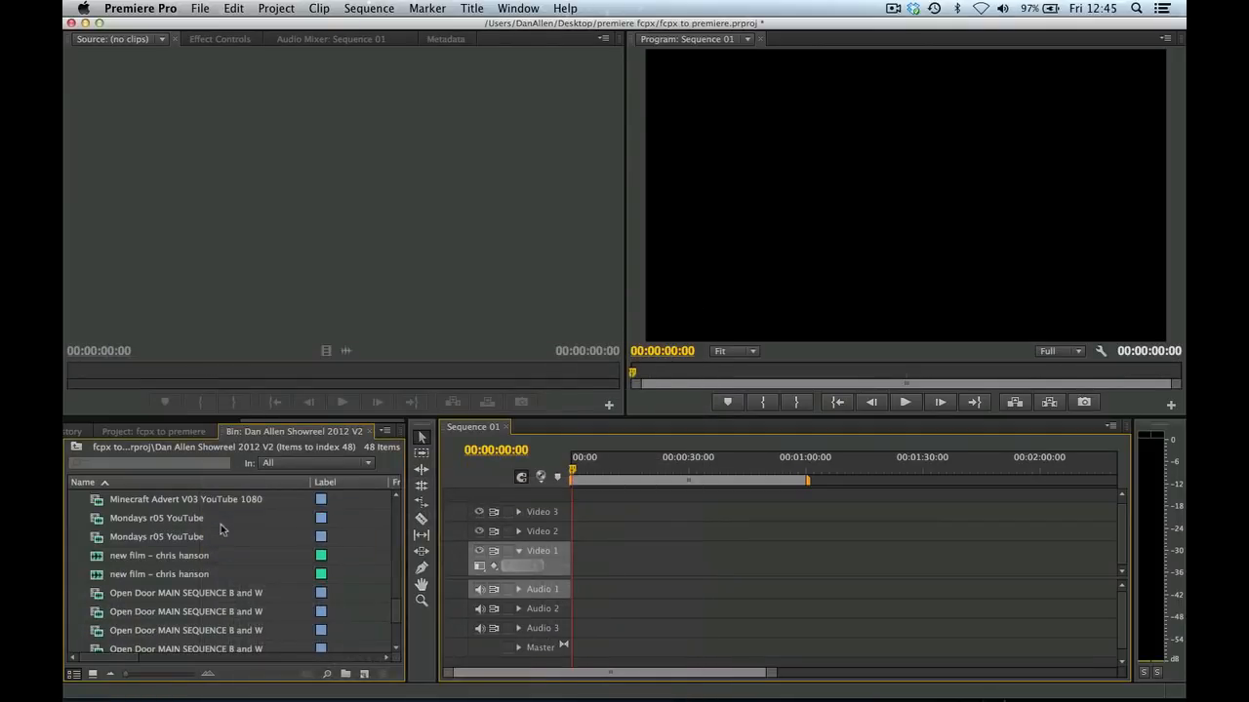
pyautogui.scroll(-3)
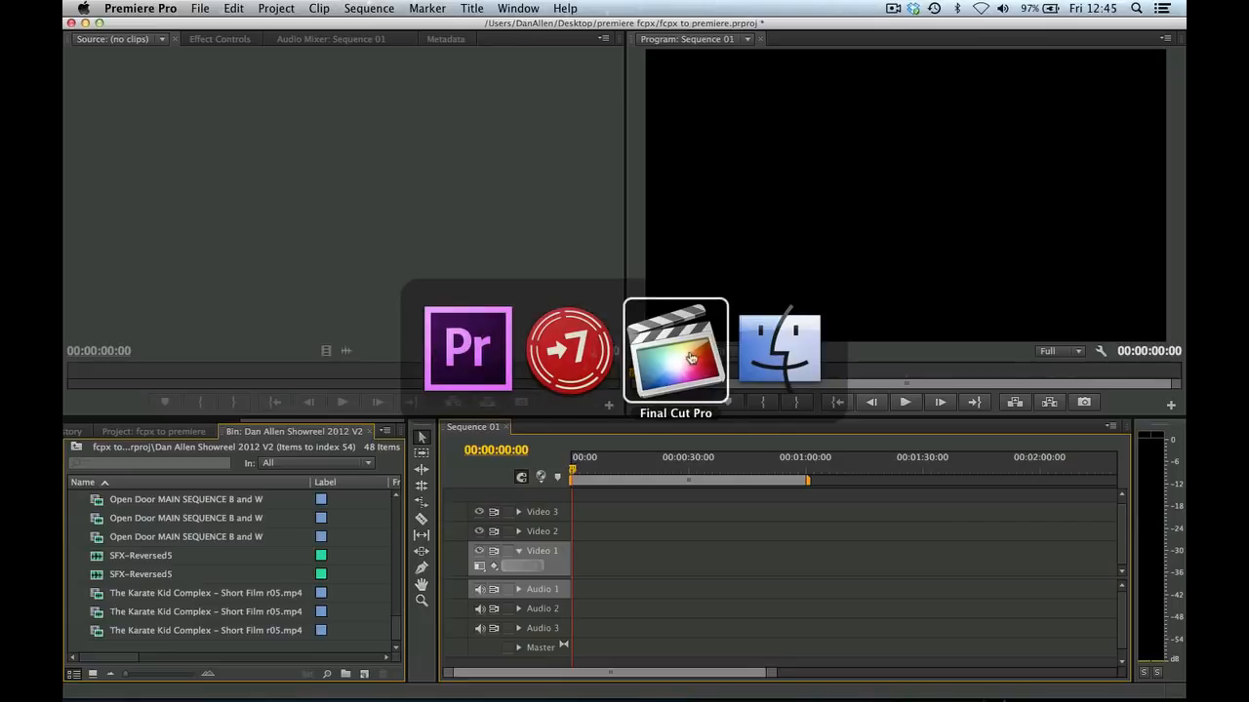
pyautogui.click(675, 349)
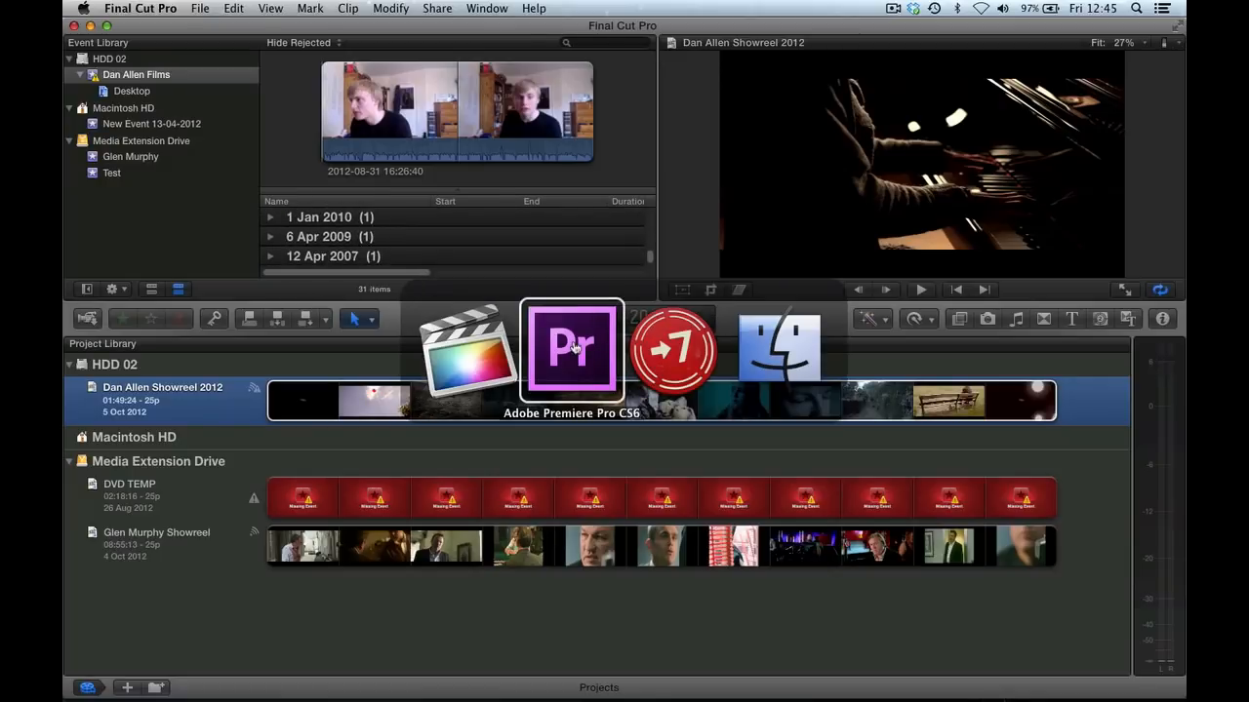
pyautogui.click(569, 349)
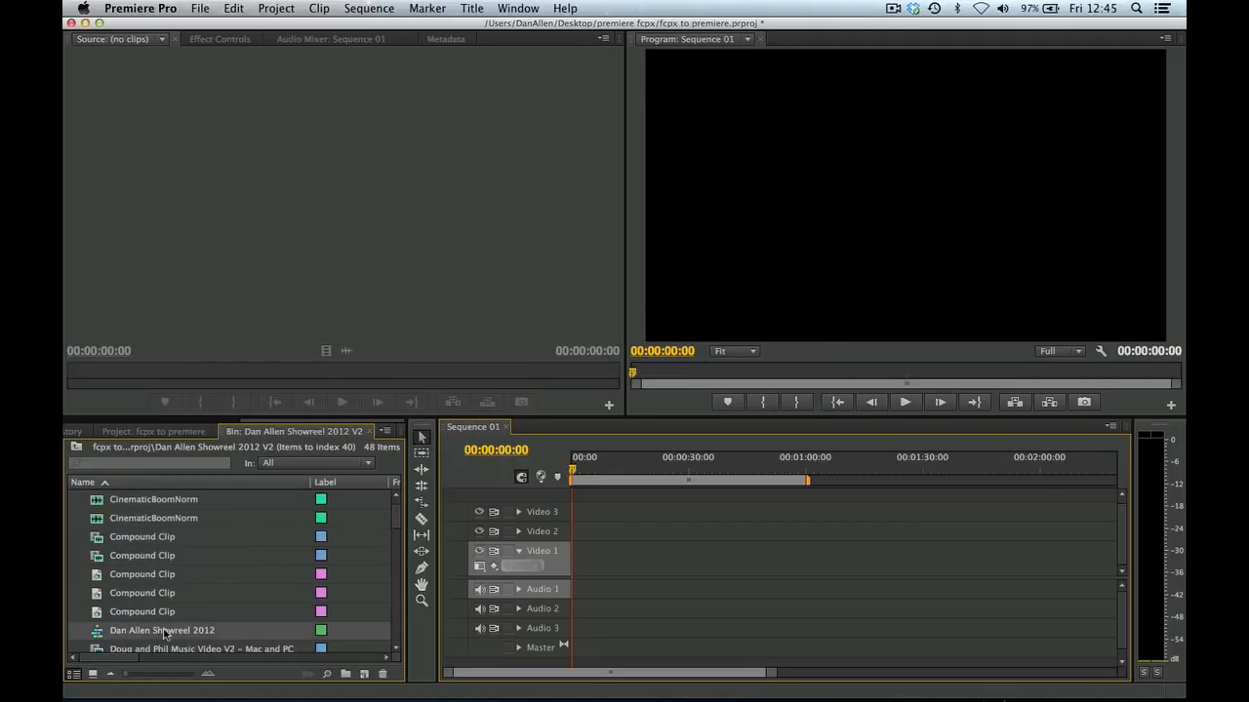
# Step: Open the Showreel 2012 sequence and check the Outline Text title clip on Video 2
pyautogui.doubleClick(162, 631)
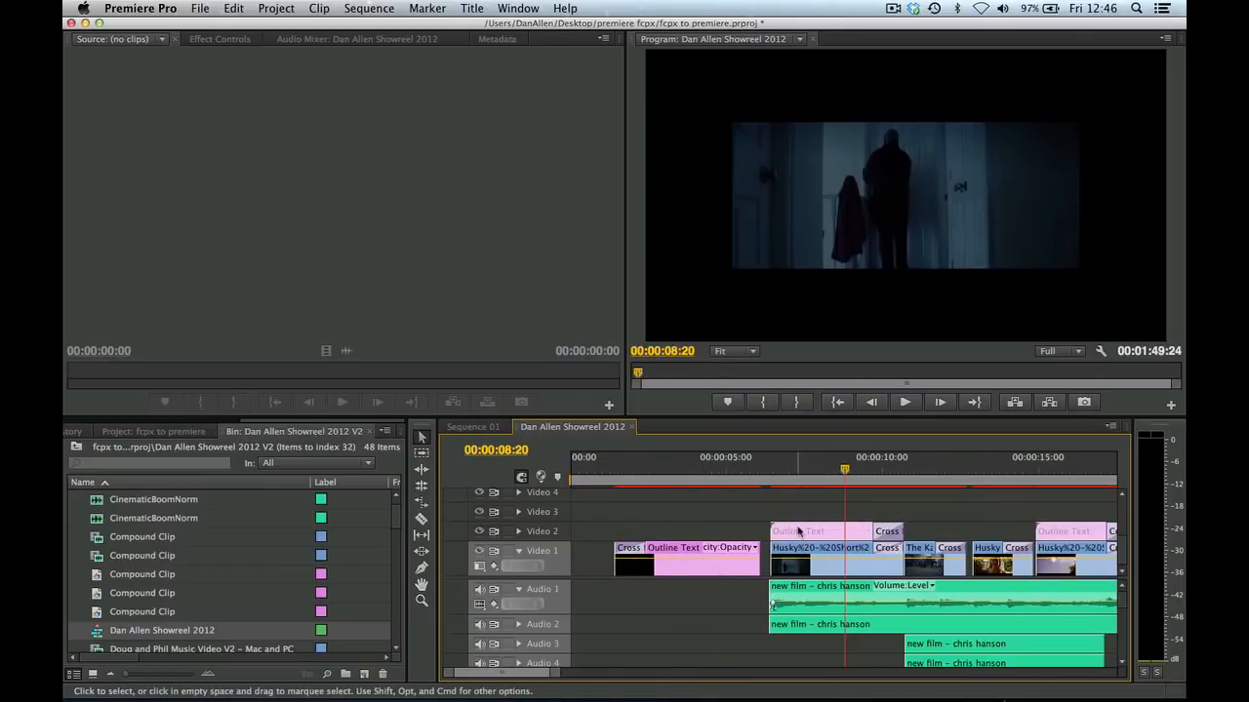
pyautogui.rightClick(800, 530)
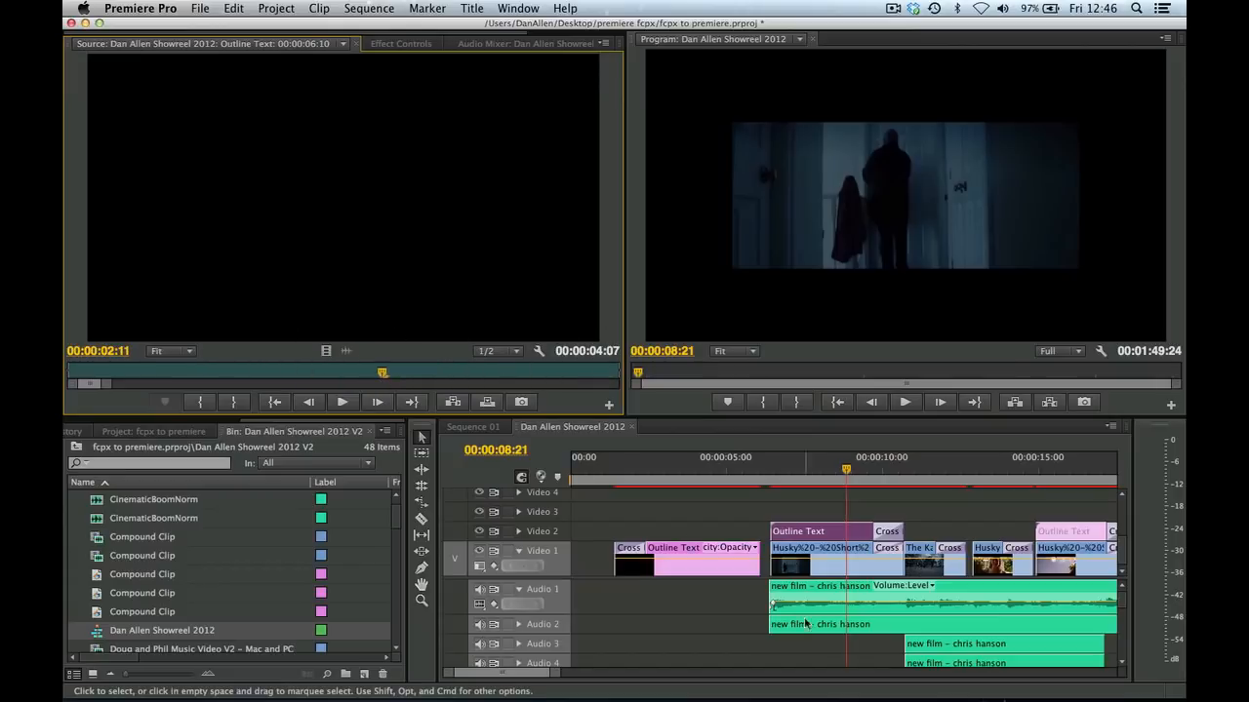
pyautogui.click(866, 457)
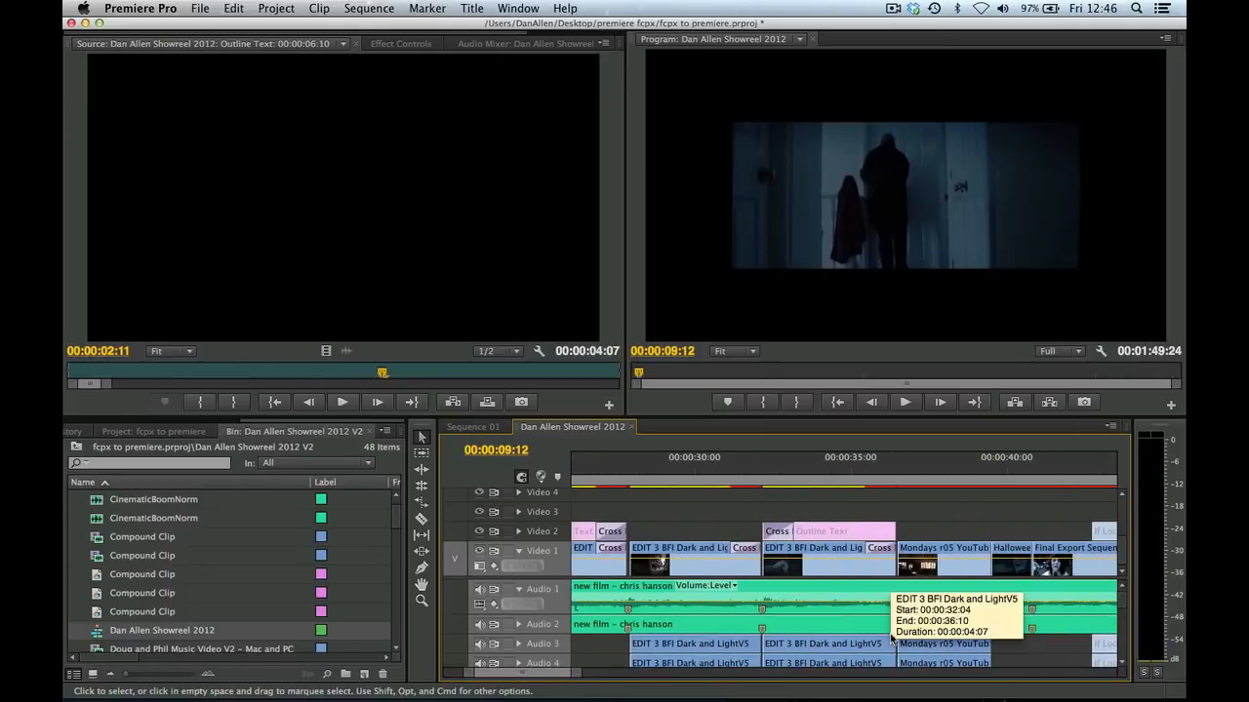
pyautogui.moveTo(839, 621)
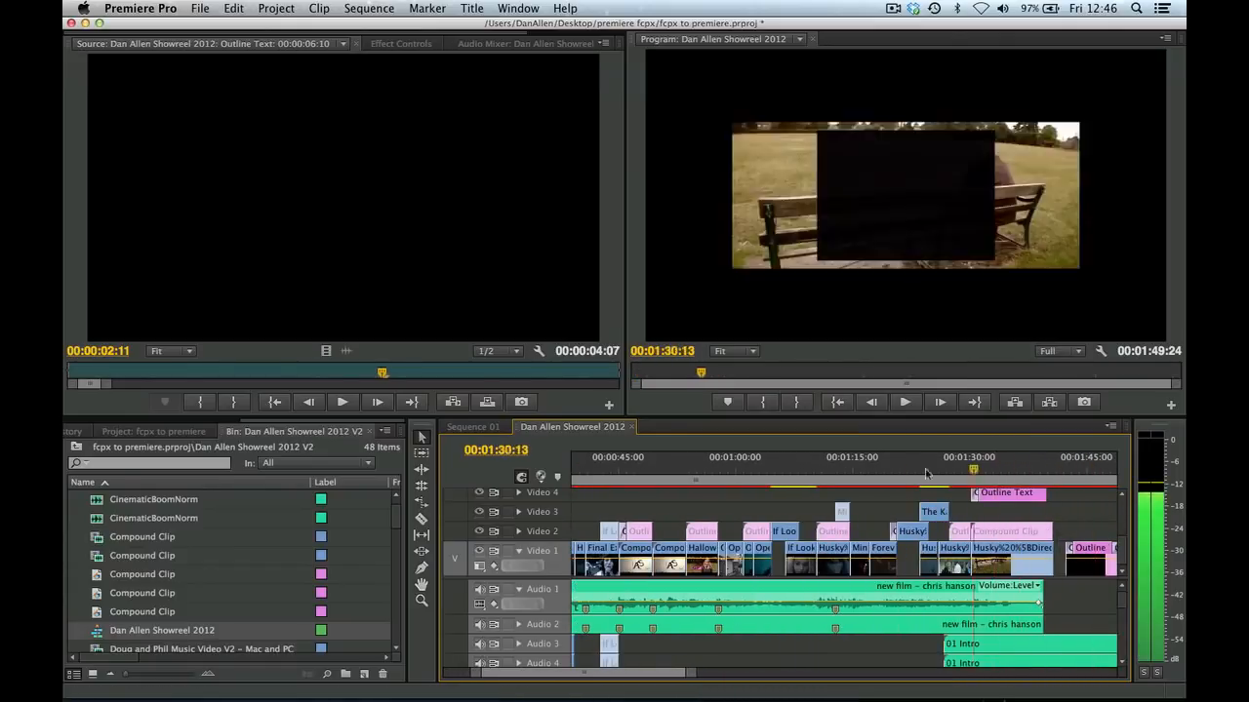
pyautogui.click(889, 470)
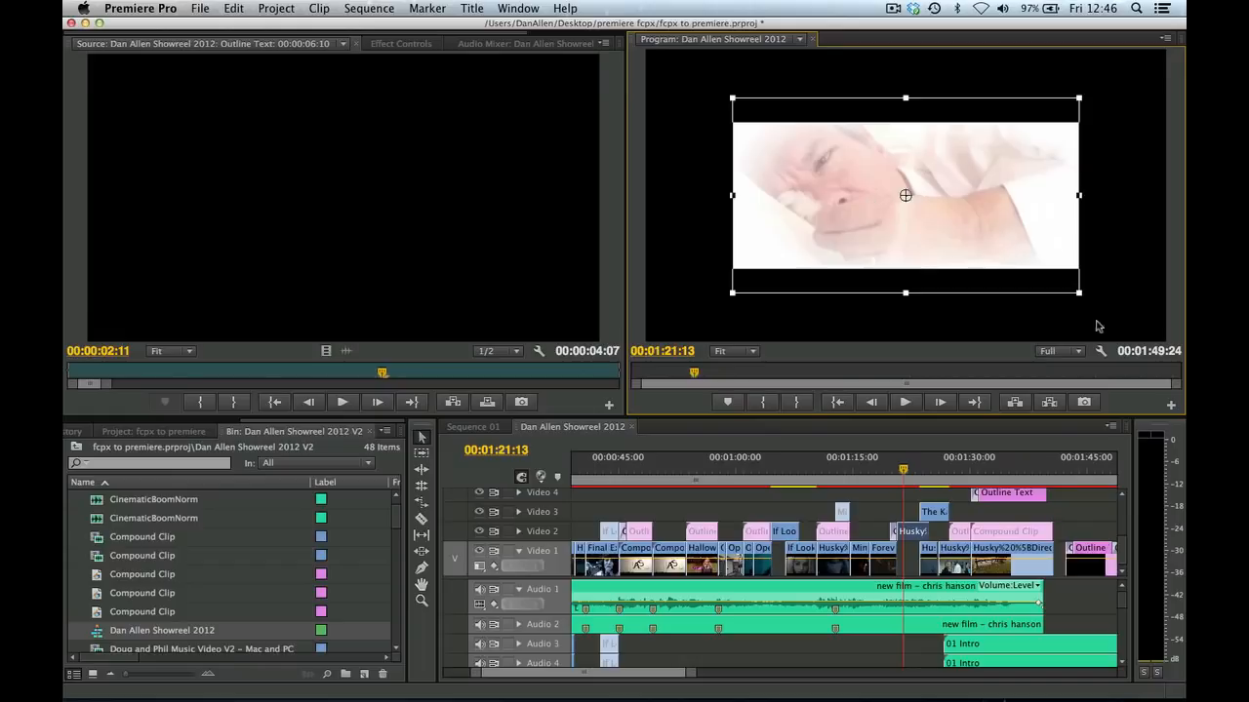
pyautogui.moveTo(1017, 331)
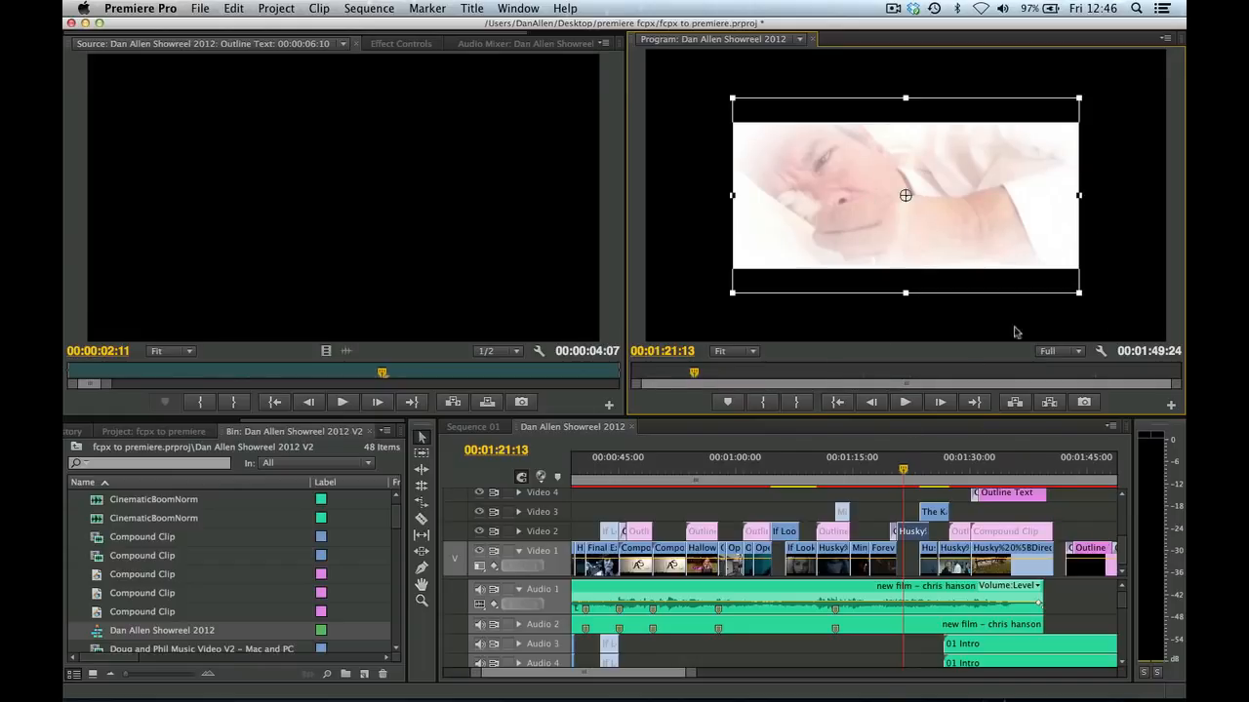
pyautogui.moveTo(1027, 542)
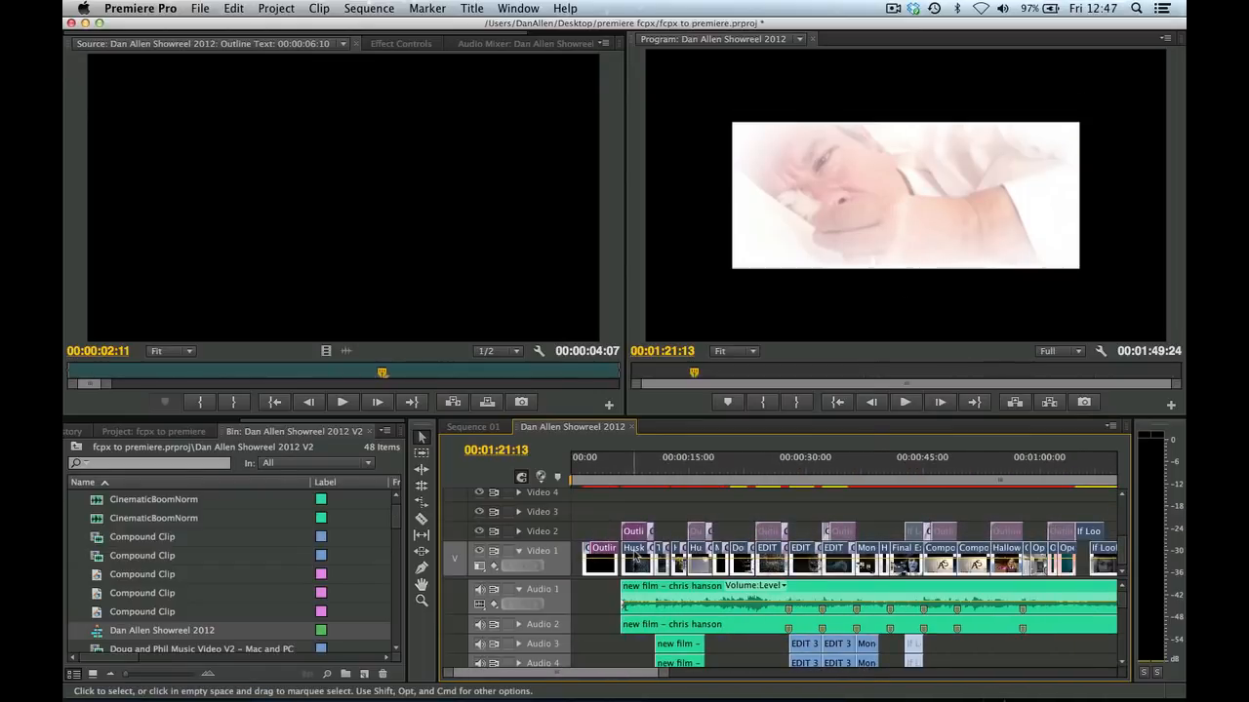
pyautogui.rightClick(635, 562)
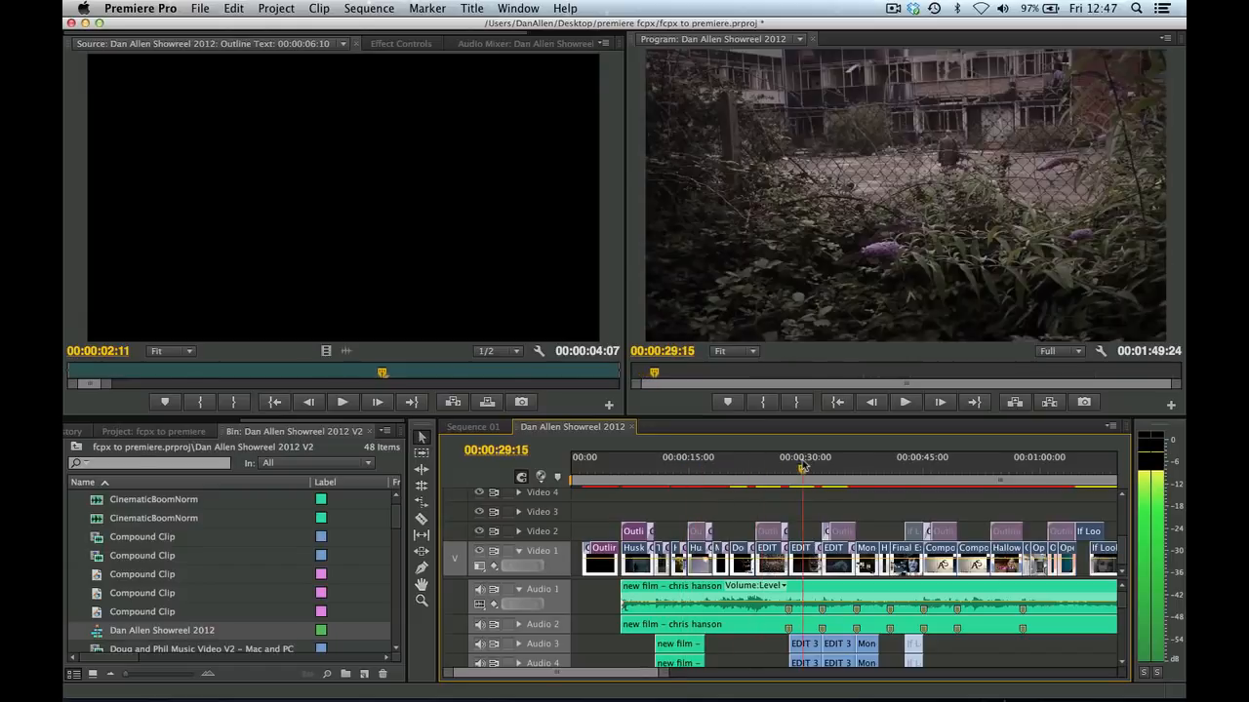
pyautogui.click(881, 468)
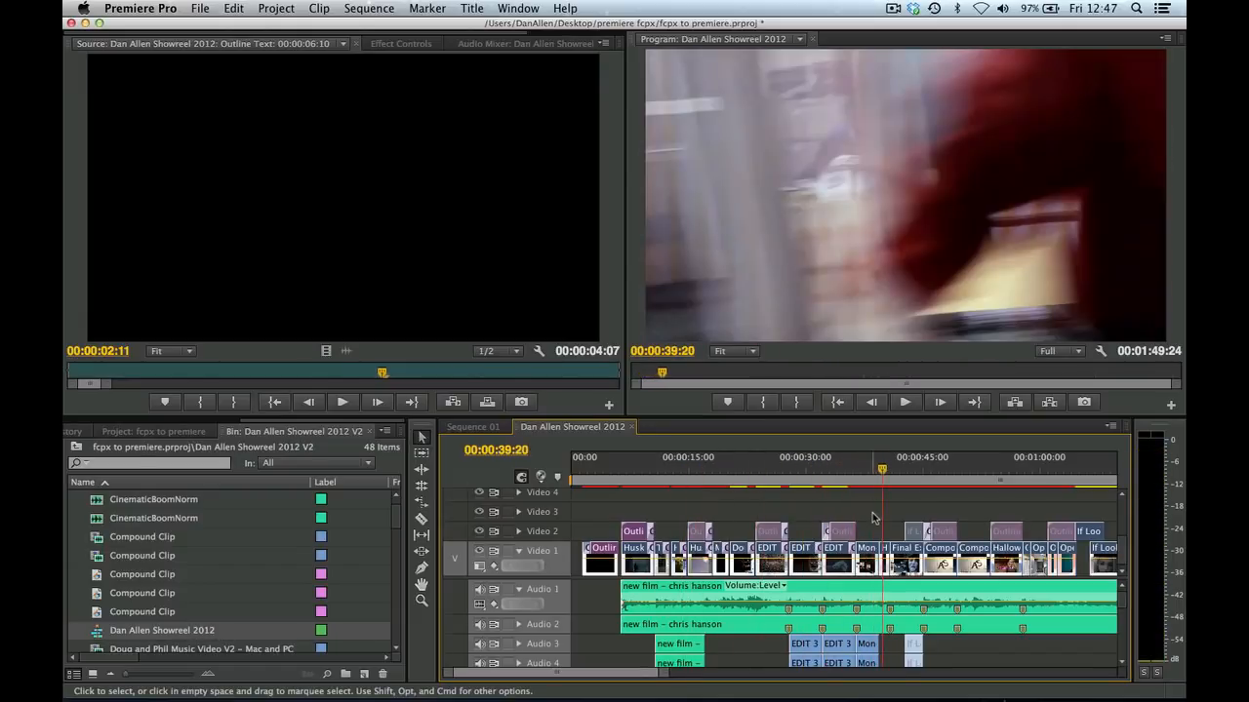
pyautogui.click(621, 470)
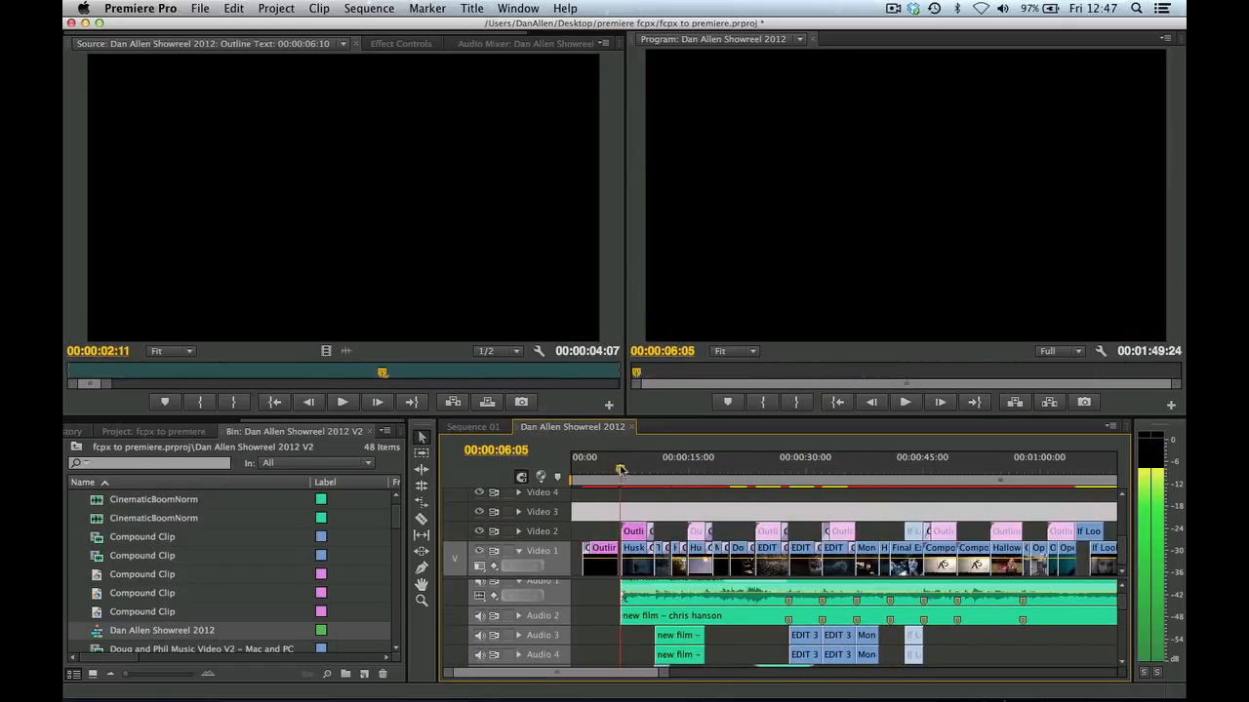
pyautogui.click(624, 474)
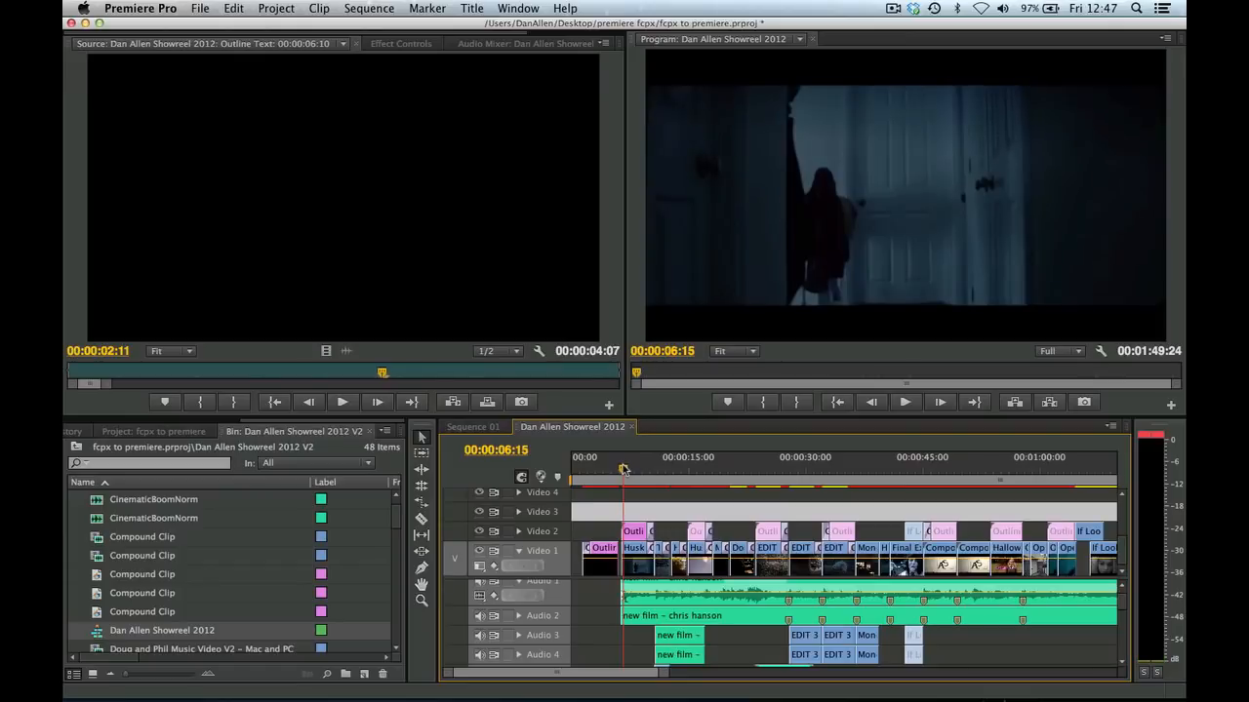
pyautogui.moveTo(586, 693)
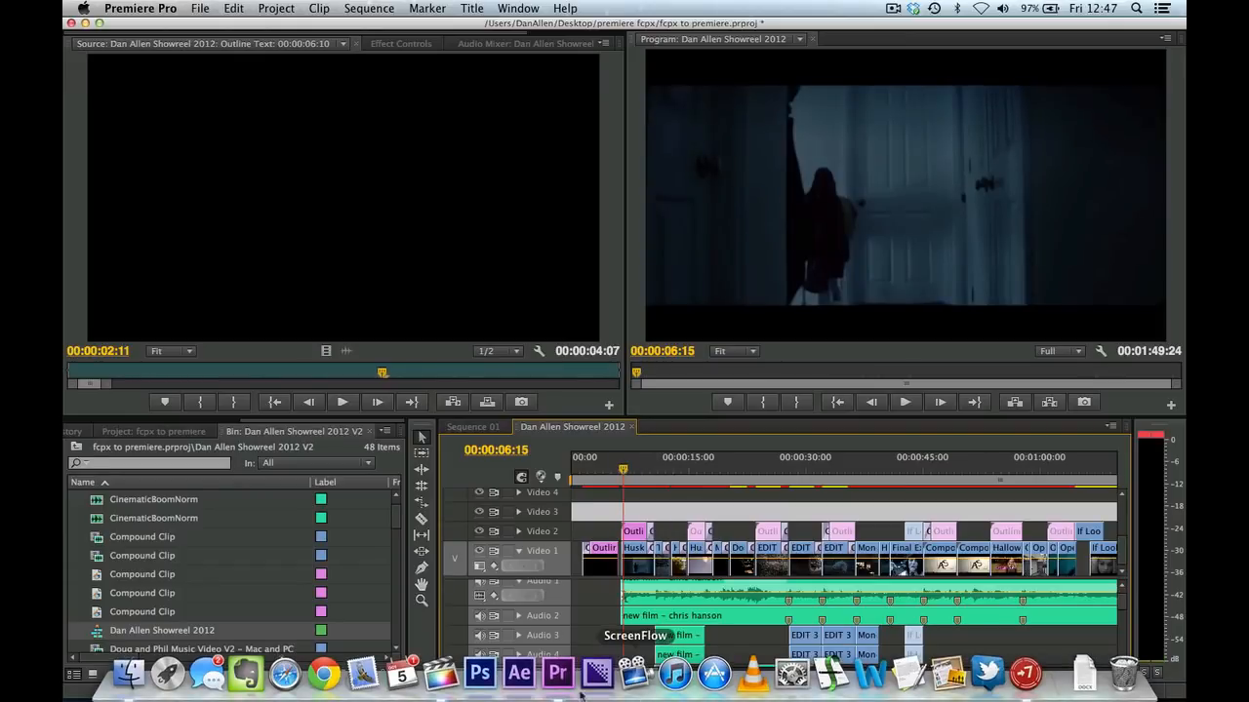
# Step: Open the original Showreel 2012 project in Final Cut Pro, then head back toward Premiere Pro
pyautogui.press('cmd+tab')
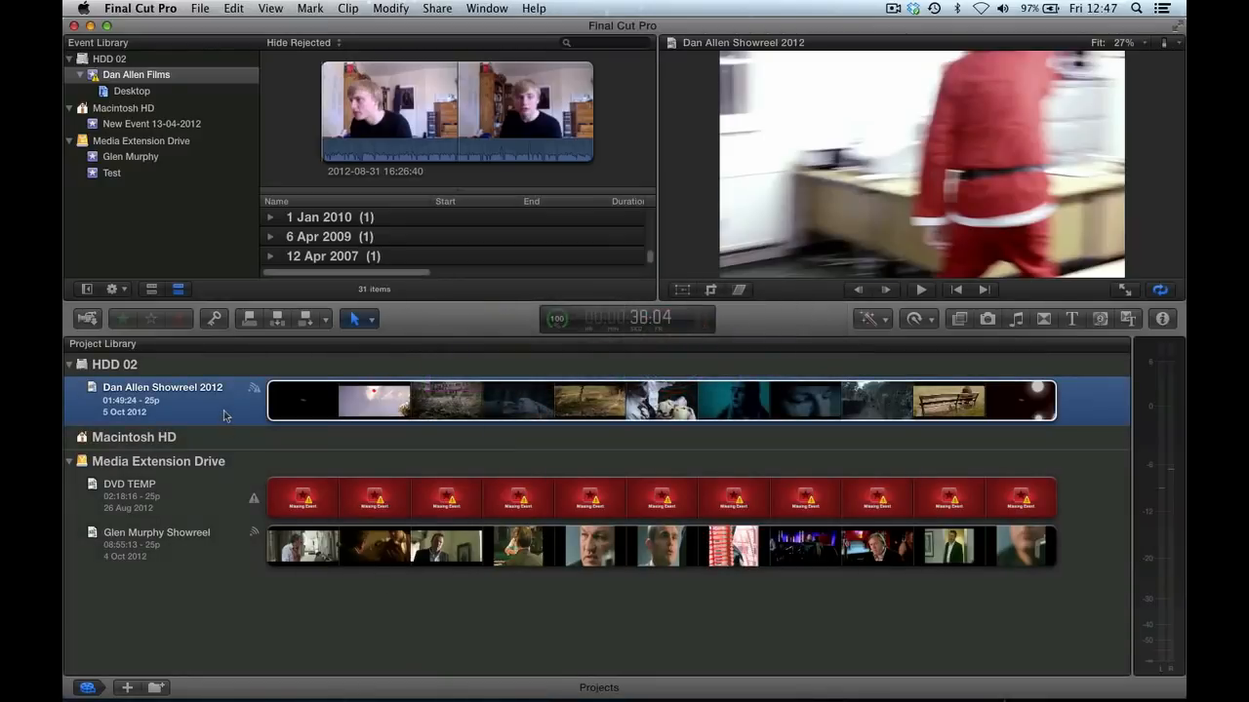
pyautogui.doubleClick(164, 400)
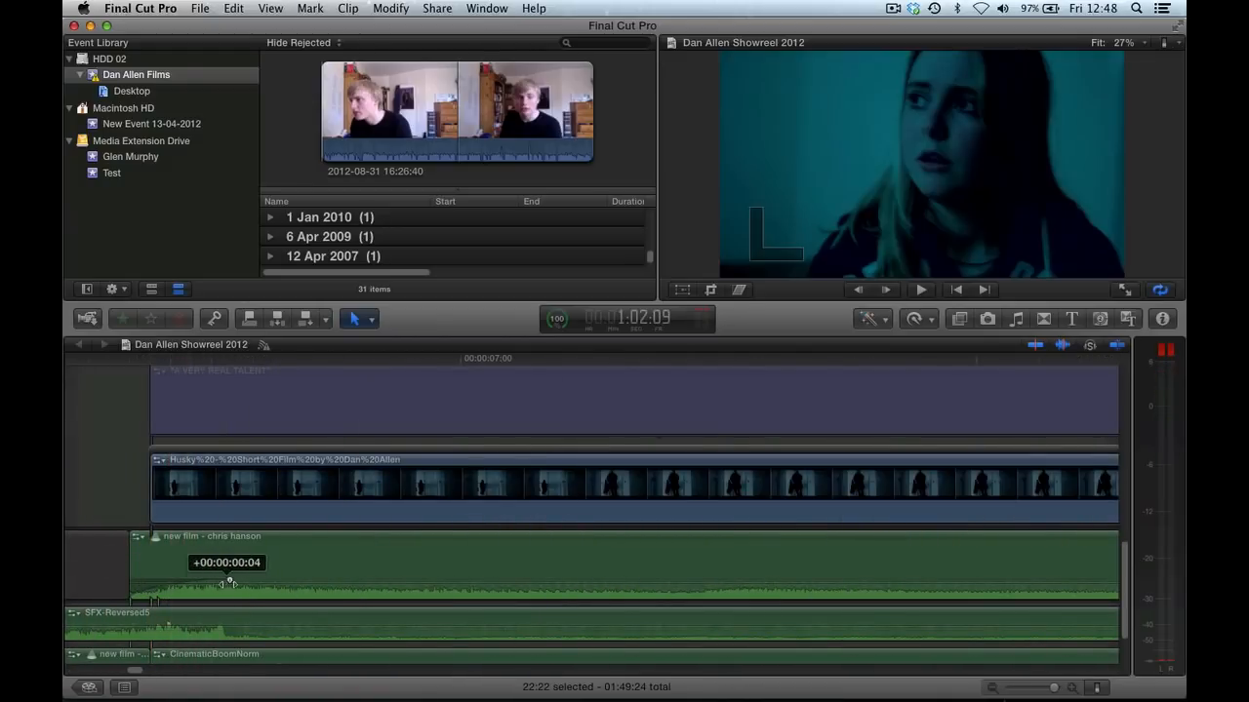
pyautogui.press('cmd+tab')
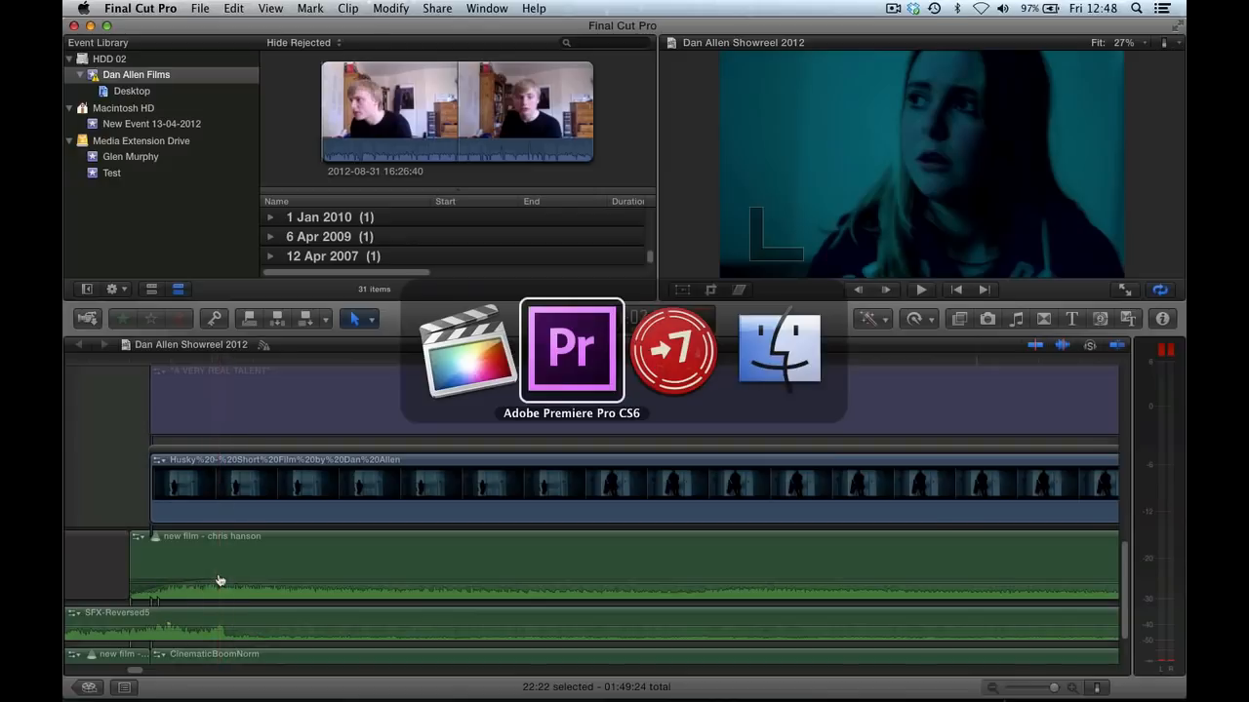
# Step: Return to Premiere Pro and scrub to ~31 s and the scaled white close-up near 1:22
pyautogui.click(570, 351)
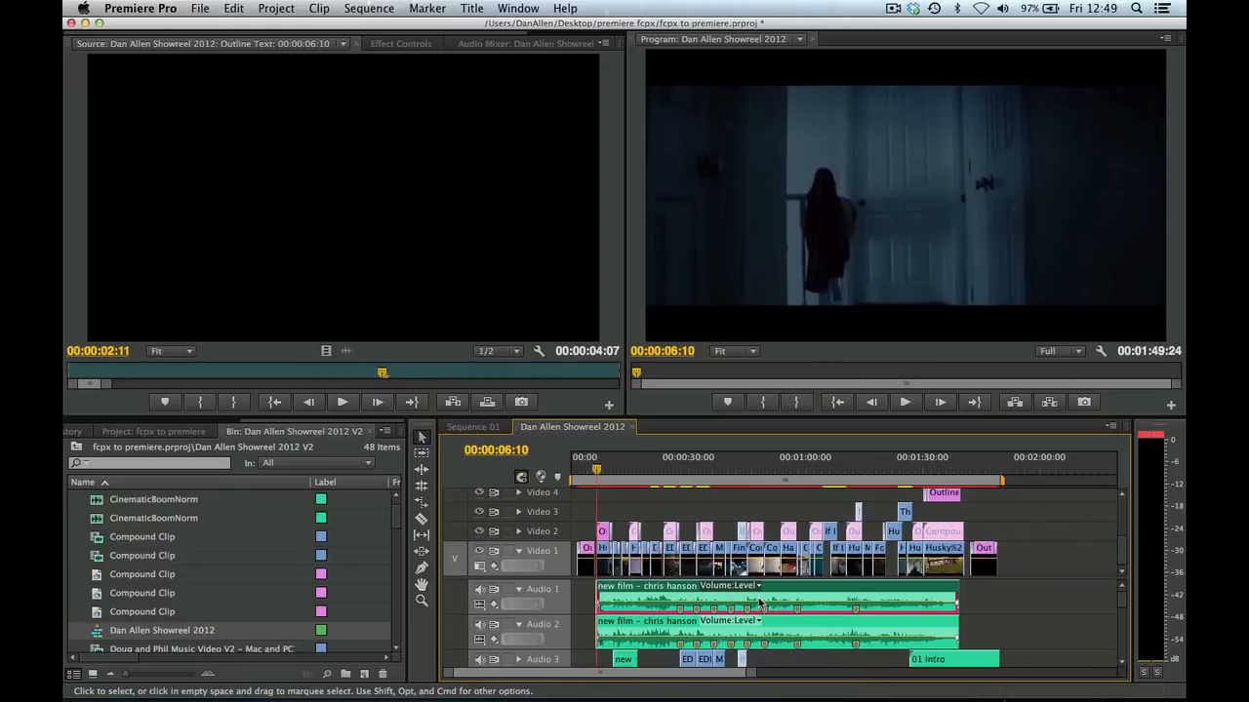
pyautogui.moveTo(856, 474)
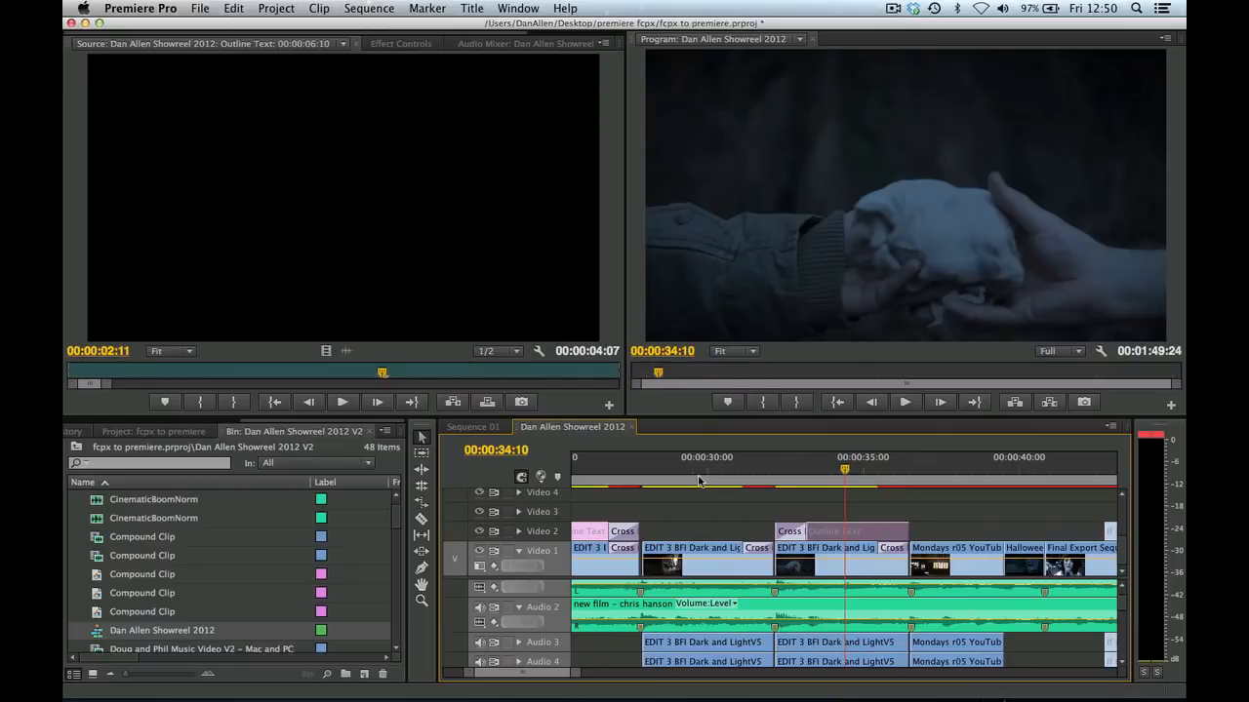
pyautogui.click(764, 470)
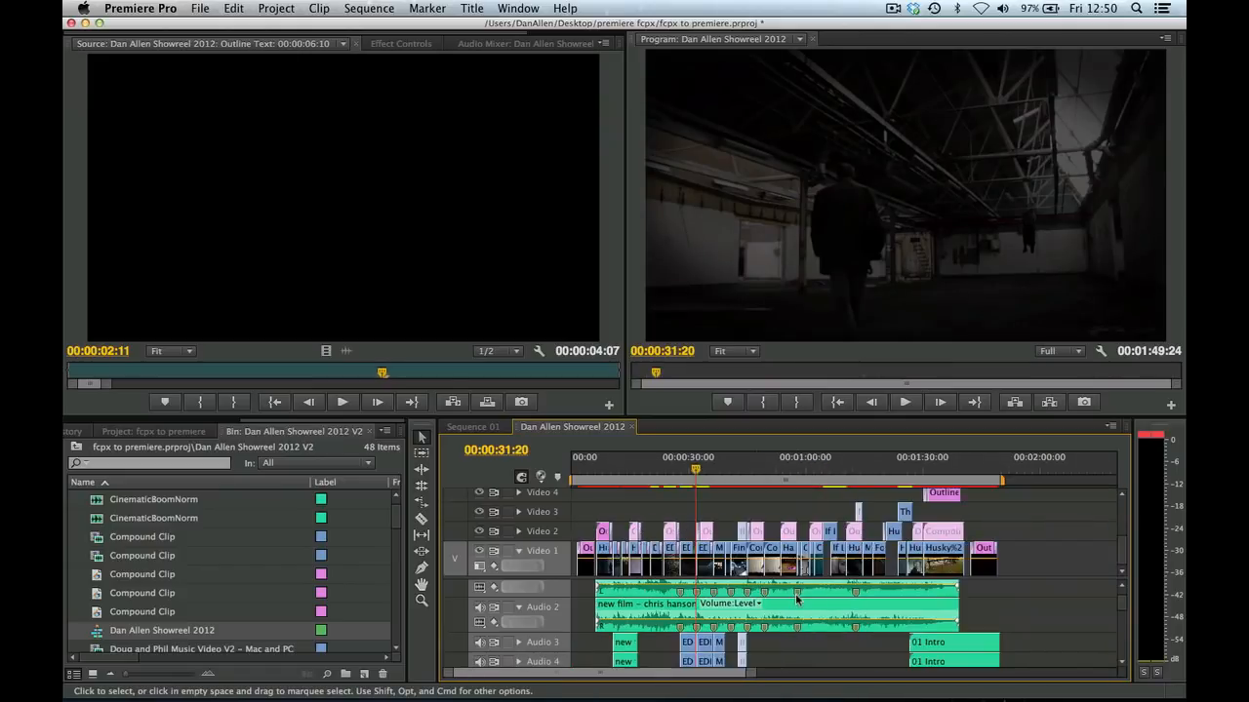
pyautogui.click(895, 470)
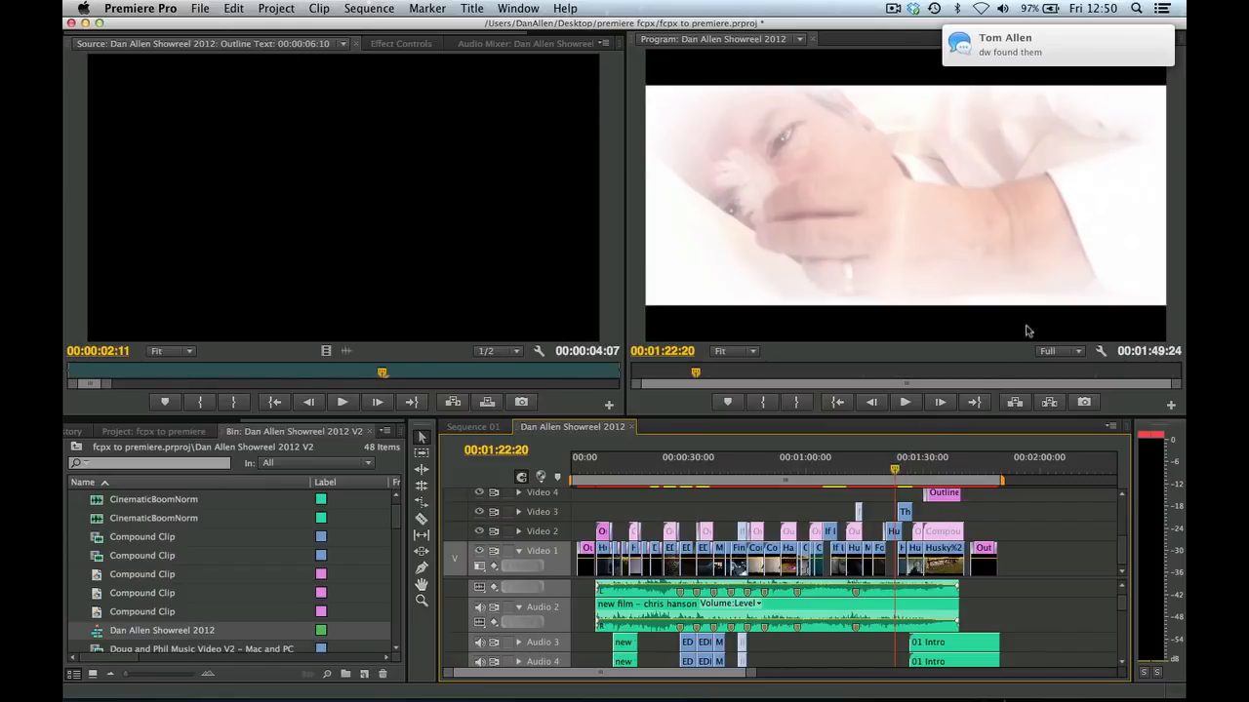
pyautogui.moveTo(1038, 316)
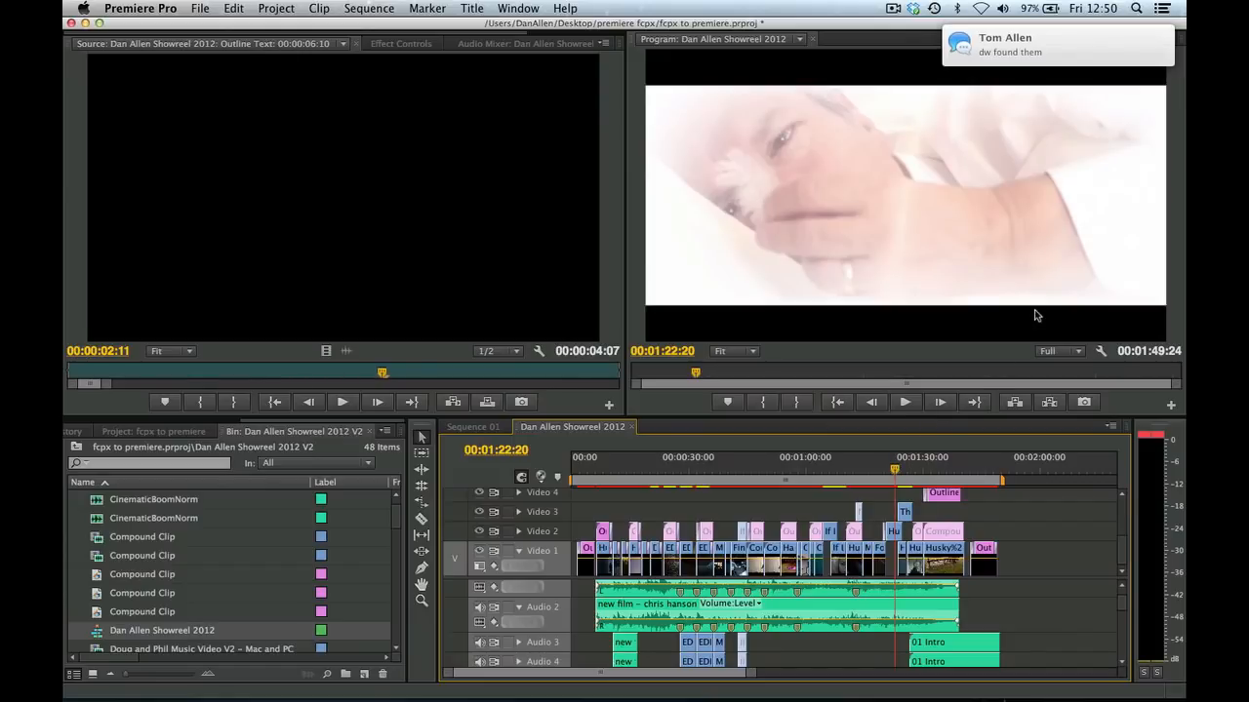